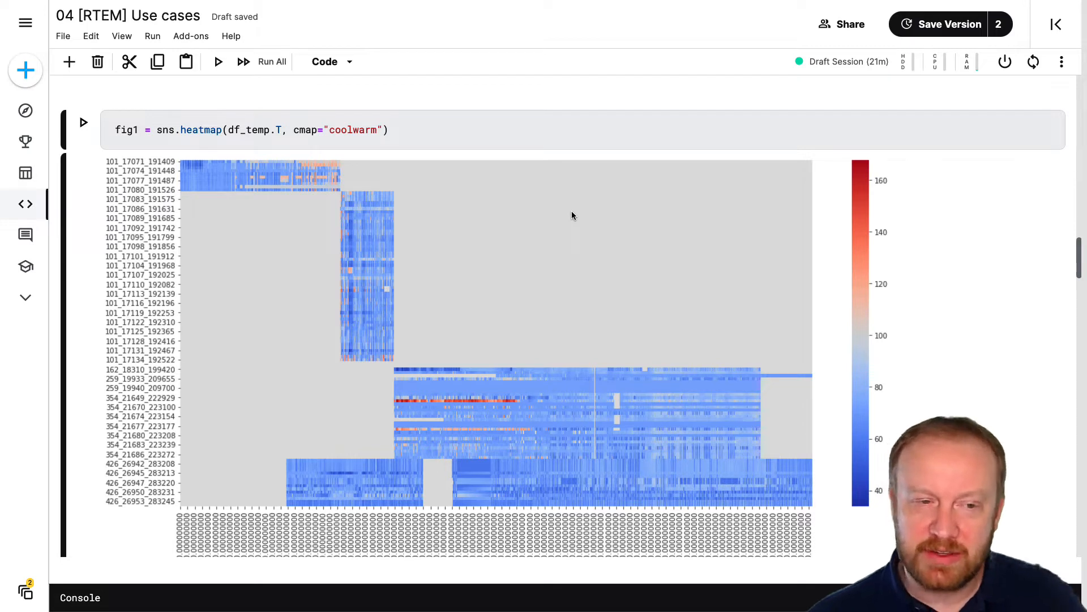
pyautogui.moveTo(539, 228)
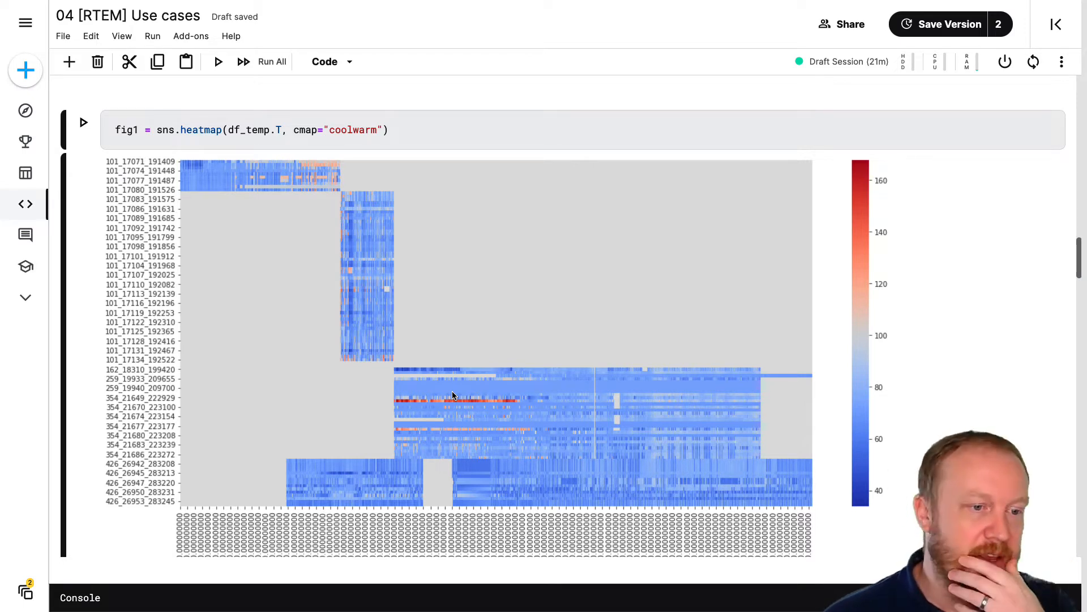
pyautogui.moveTo(464, 410)
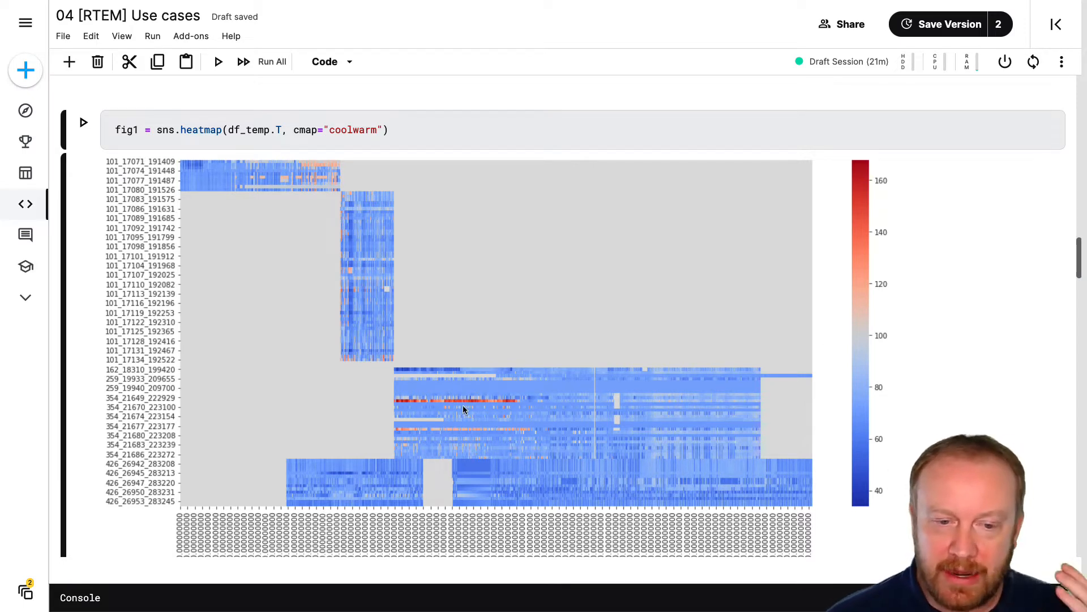
pyautogui.moveTo(420, 408)
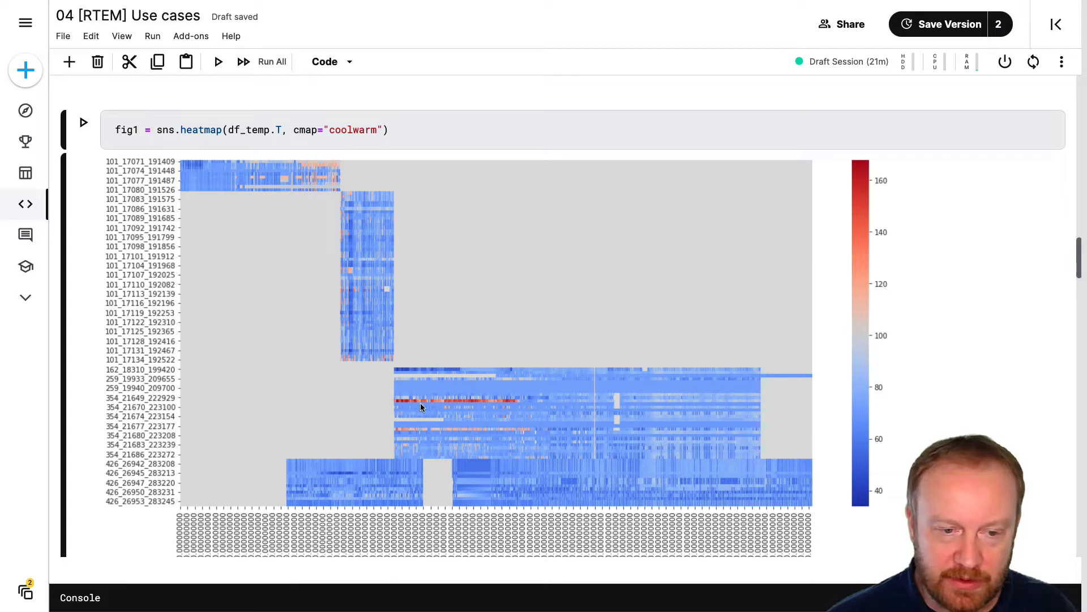
pyautogui.moveTo(523, 405)
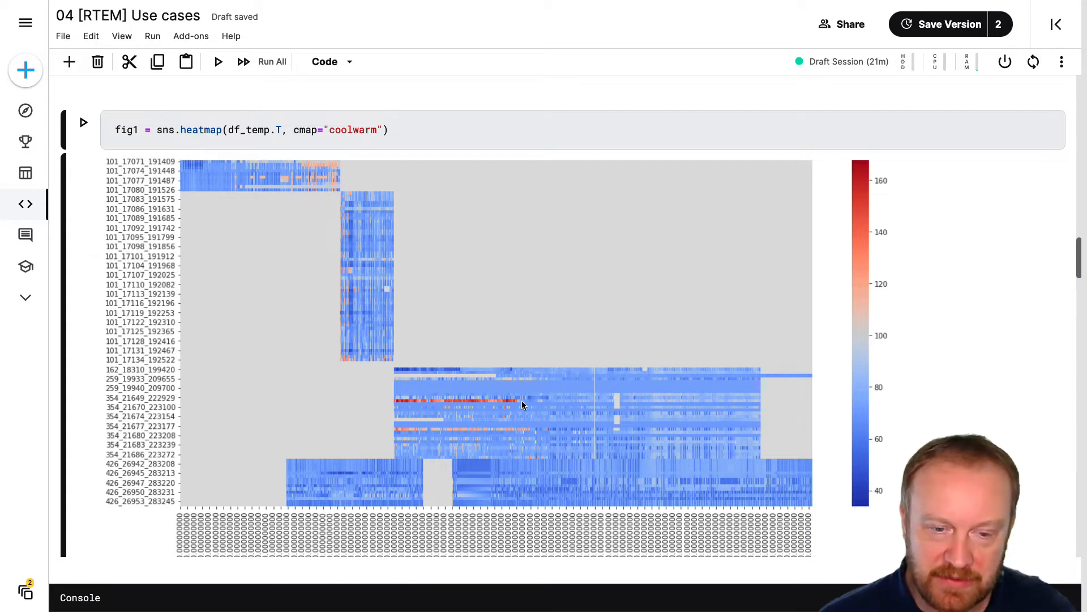
pyautogui.moveTo(501, 395)
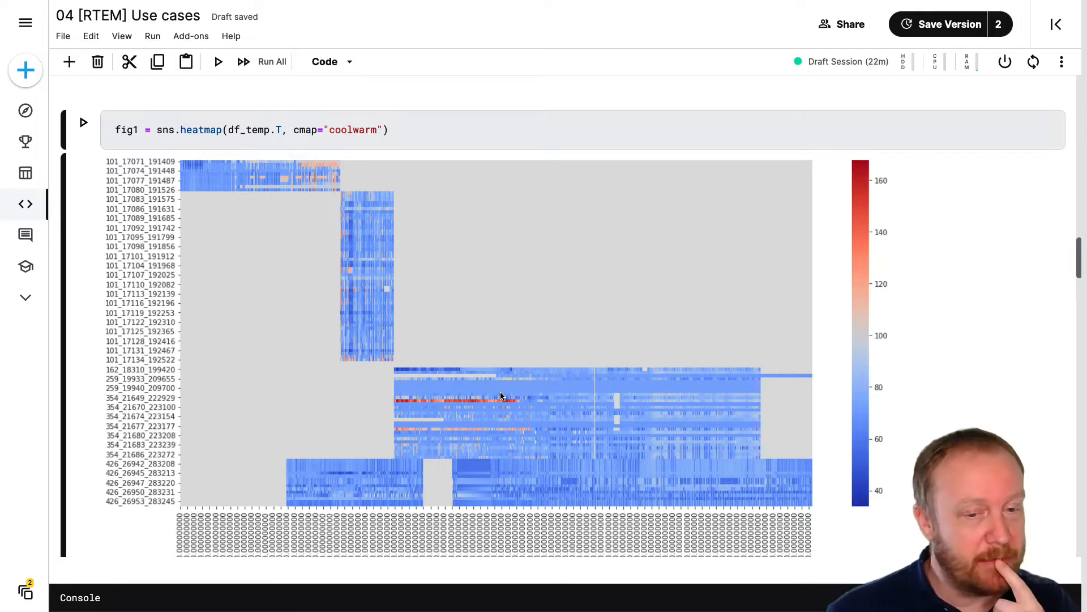
pyautogui.moveTo(449, 413)
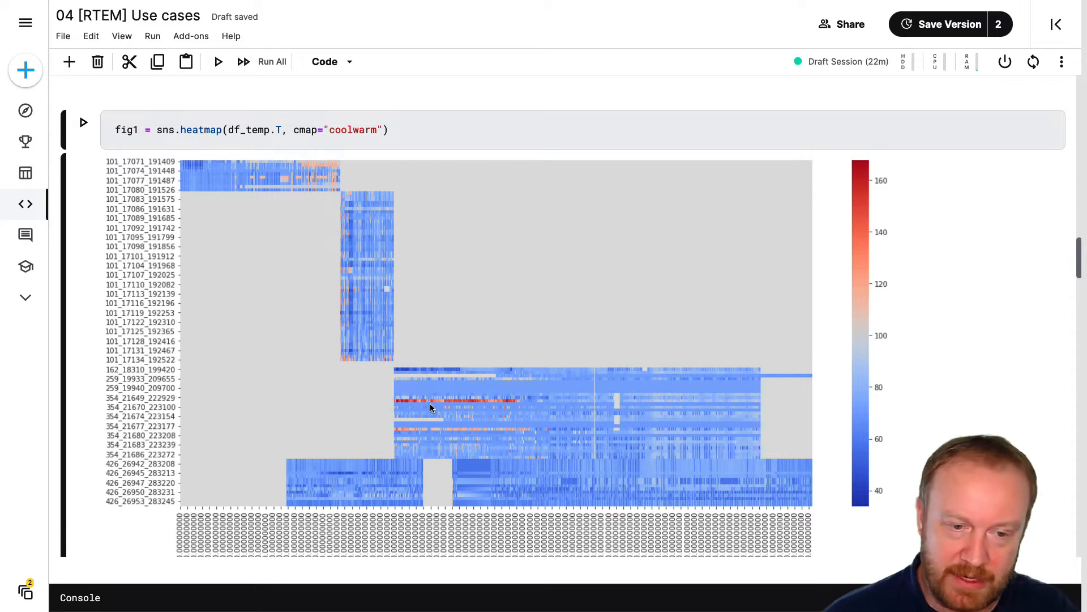
pyautogui.moveTo(458, 422)
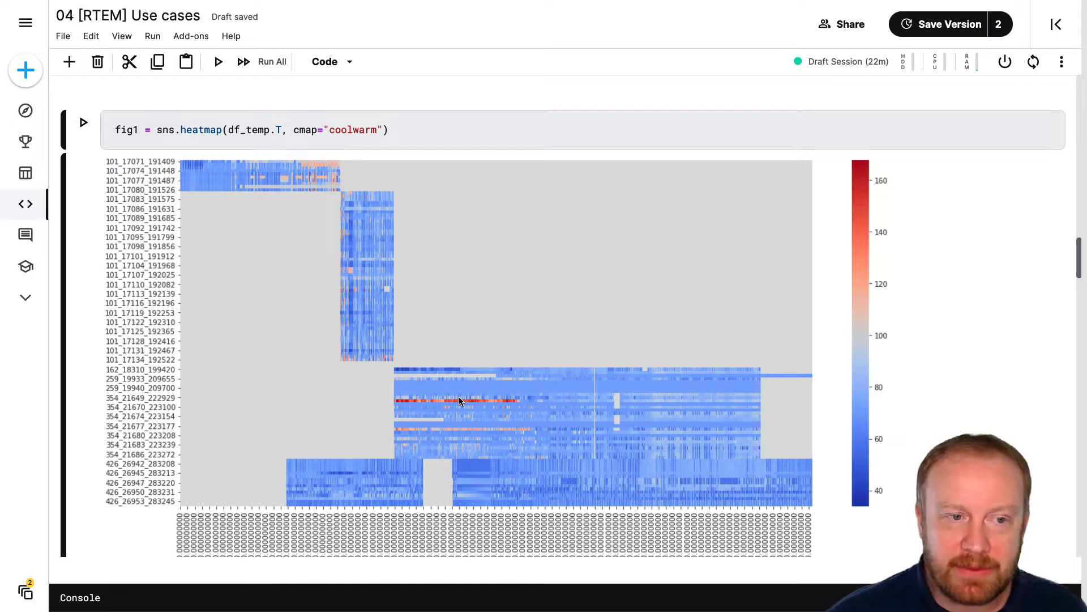
pyautogui.moveTo(500, 385)
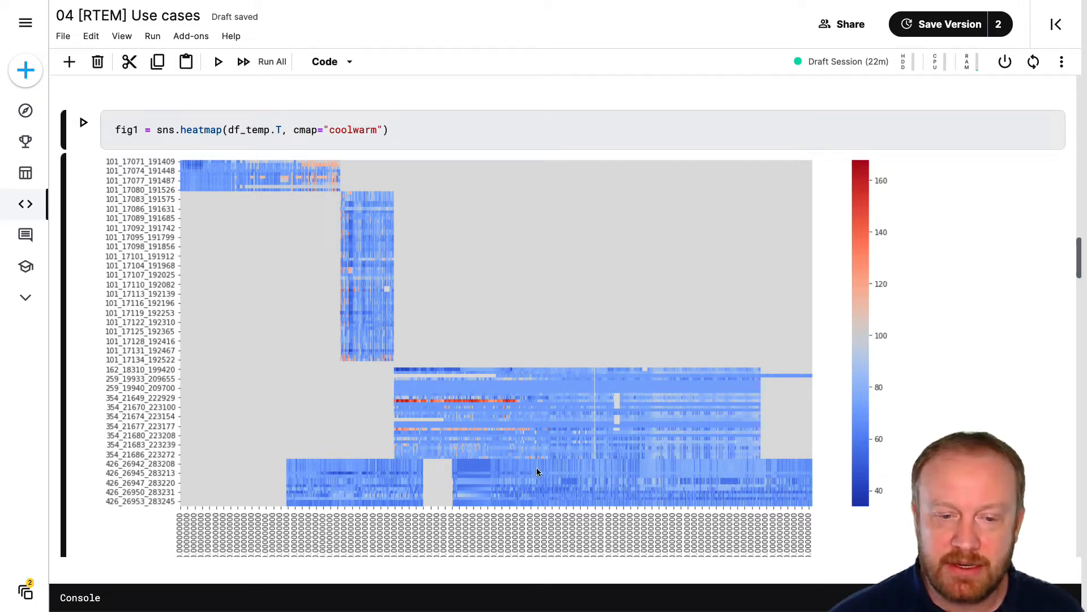
pyautogui.moveTo(522, 468)
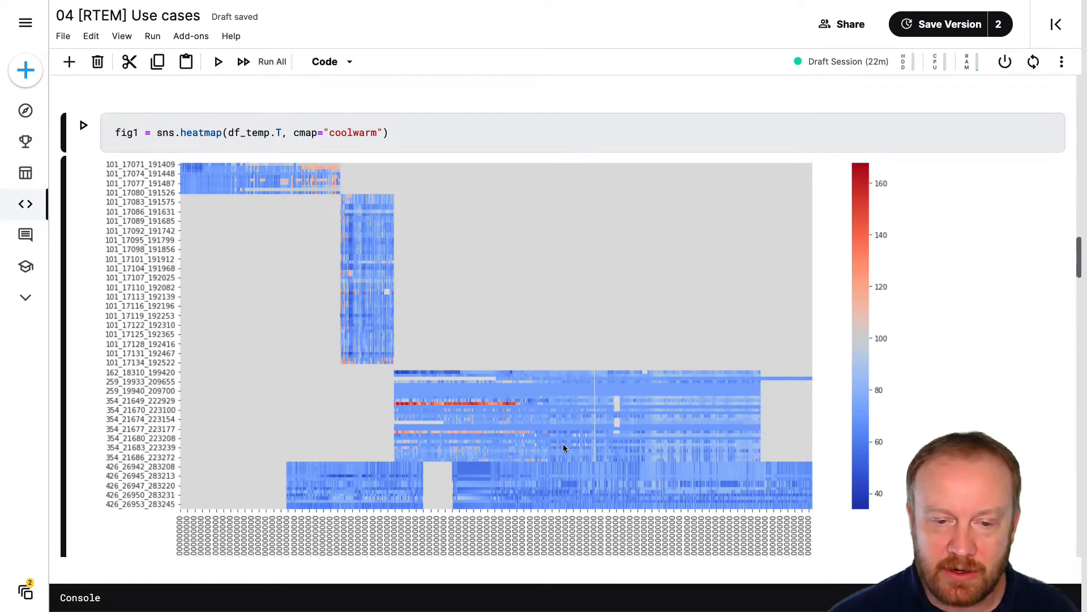
pyautogui.moveTo(559, 439)
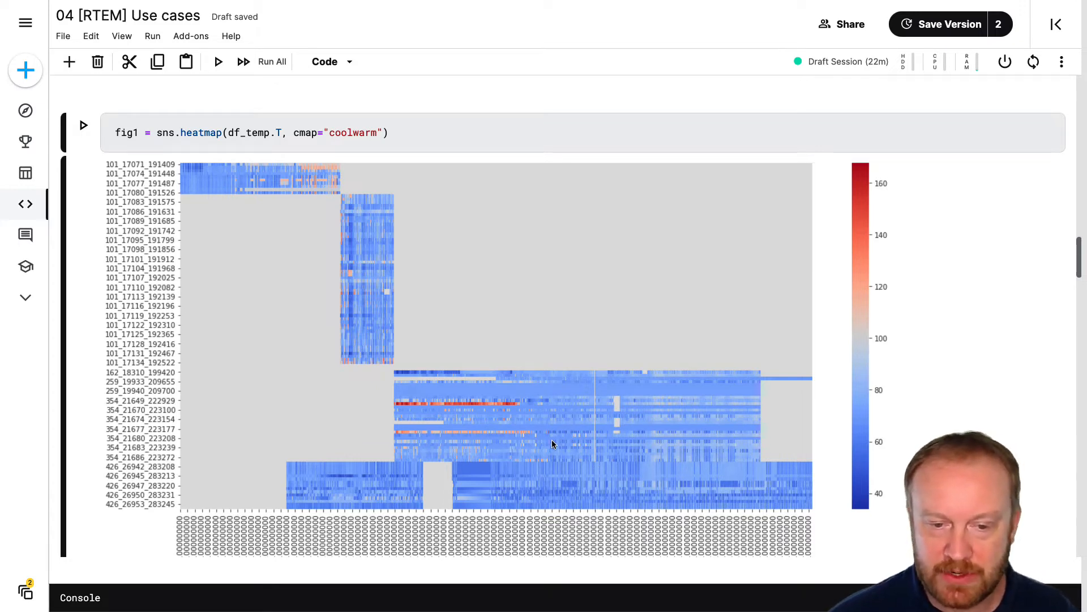
pyautogui.moveTo(551, 481)
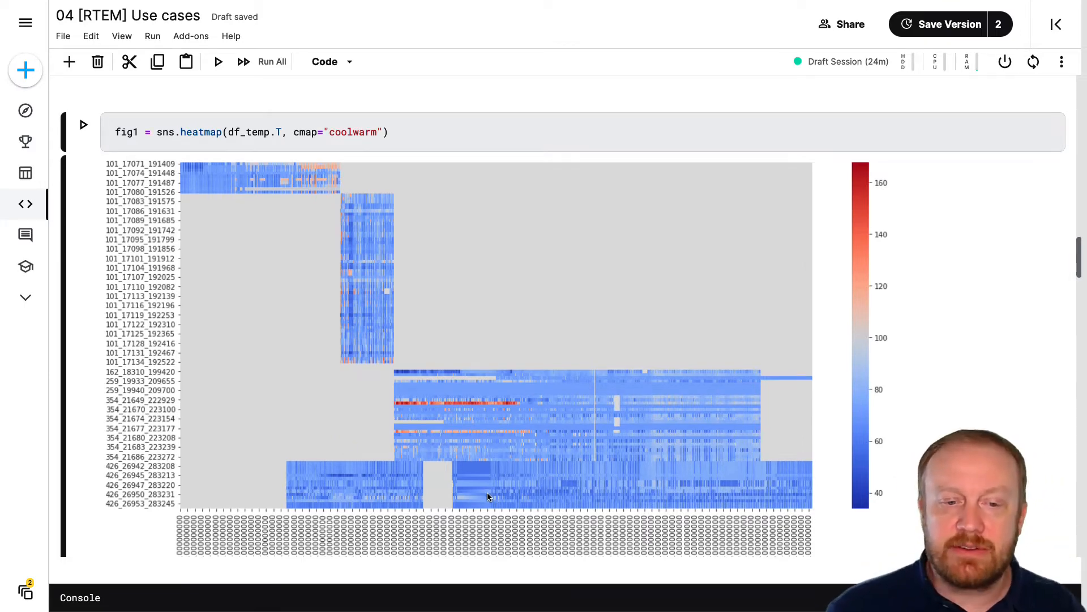
# Scroll past the heatmap to building 354's details and its unrun fig2 heatmap cell
pyautogui.scroll(-3)
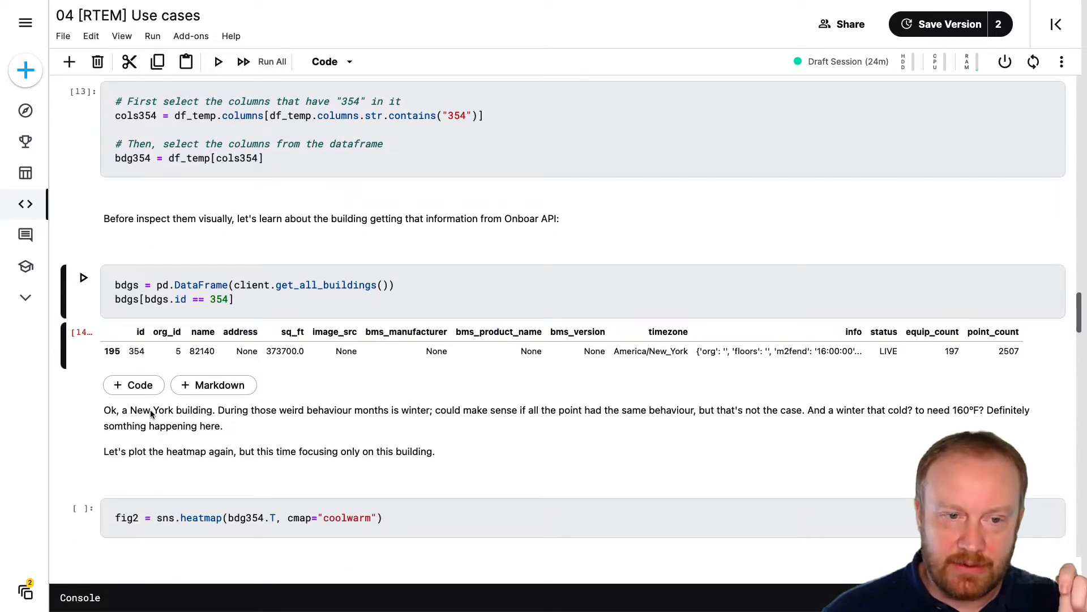
pyautogui.scroll(-3)
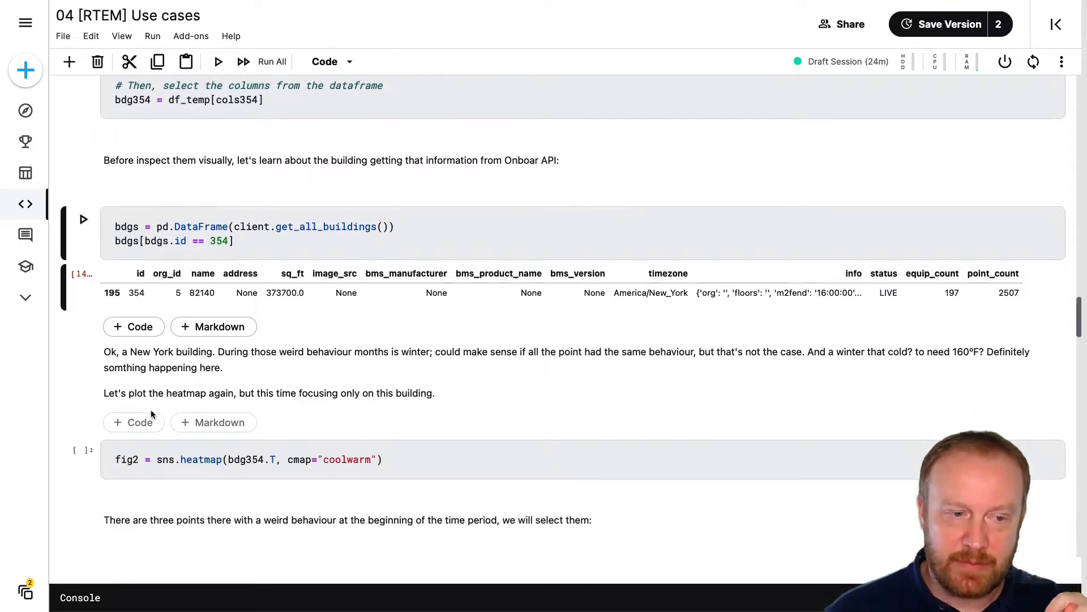
pyautogui.scroll(-3)
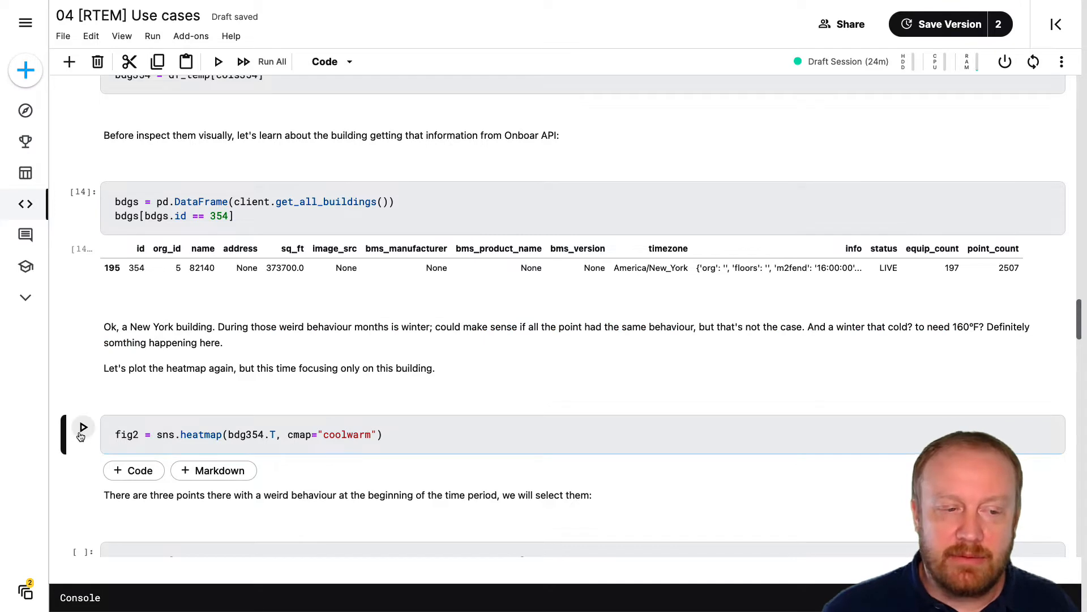
# Run the fig2 coolwarm heatmap cell for building 354 and highlight '354' in the code
pyautogui.click(83, 427)
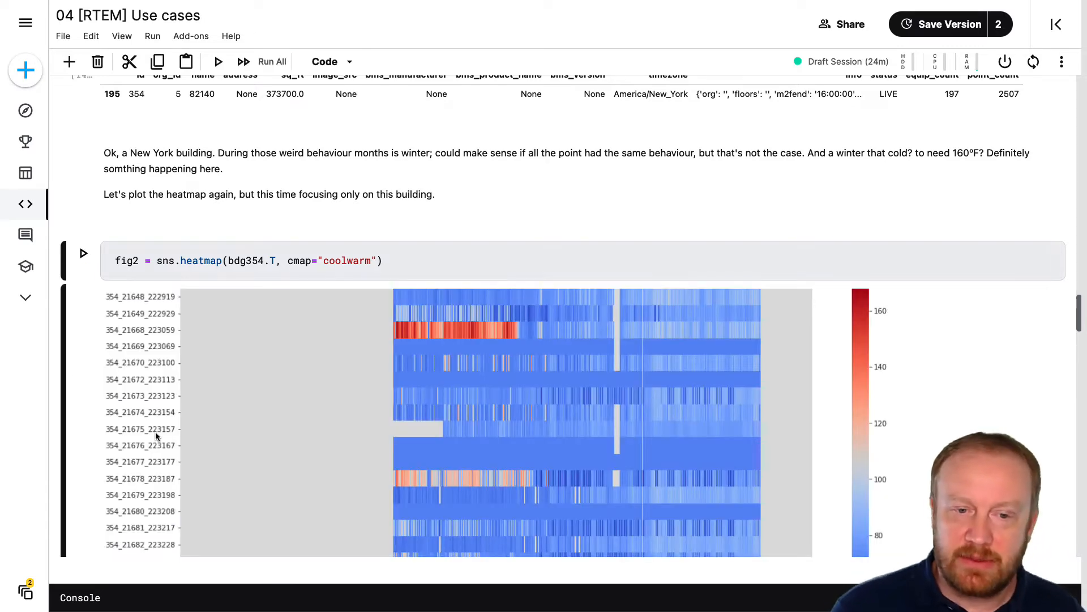
pyautogui.scroll(-3)
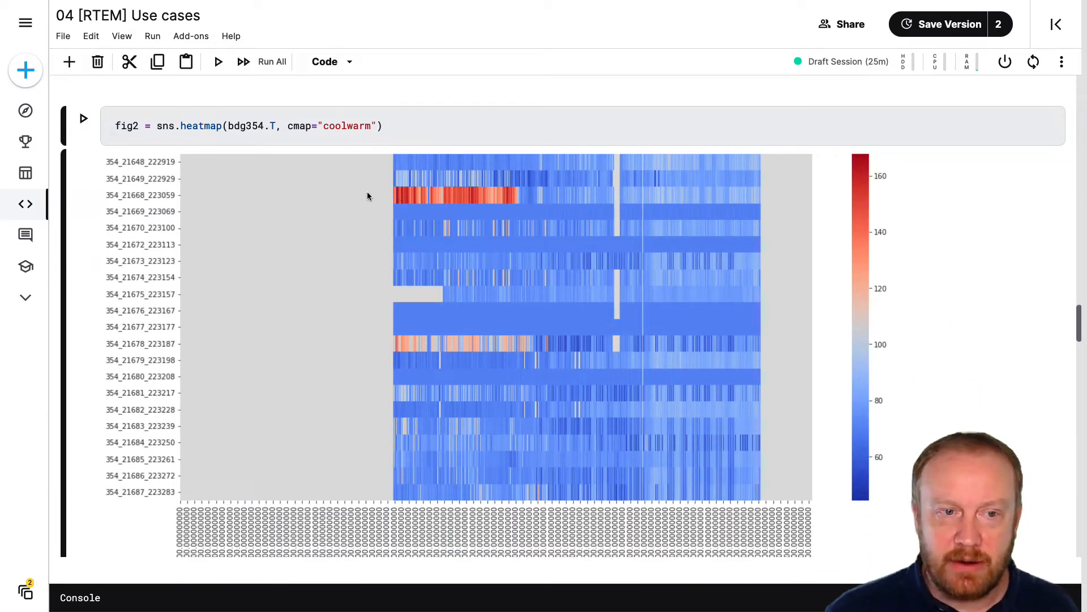
pyautogui.doubleClick(255, 125)
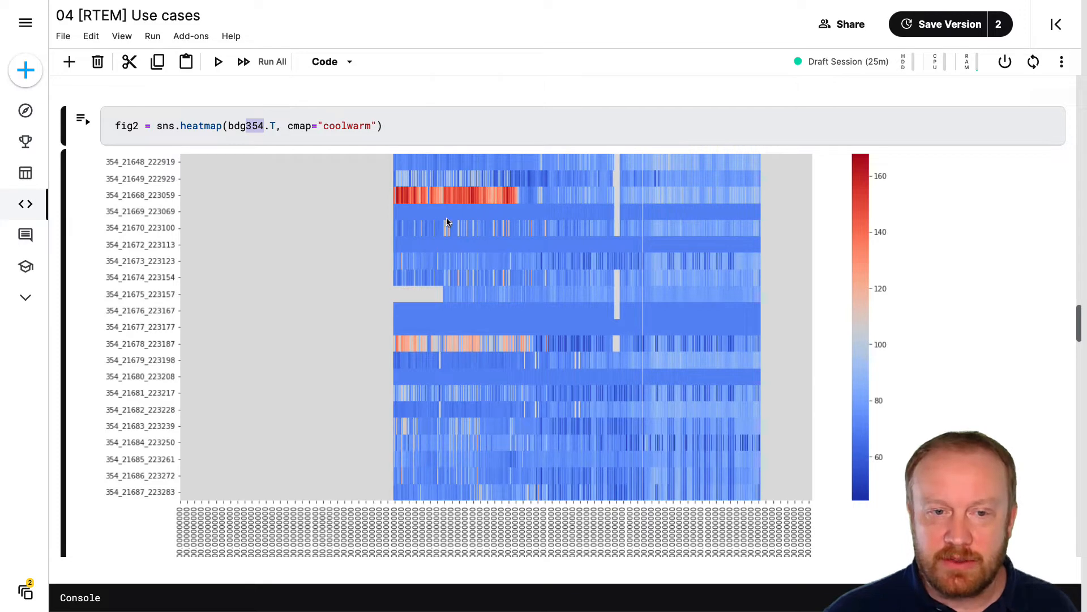
pyautogui.moveTo(519, 357)
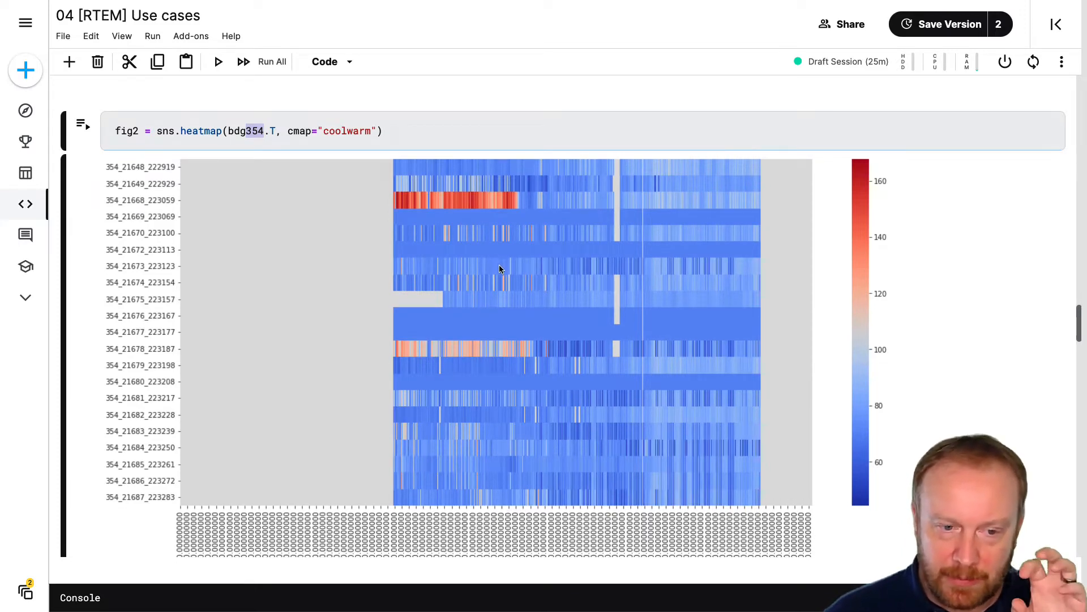
pyautogui.scroll(-3)
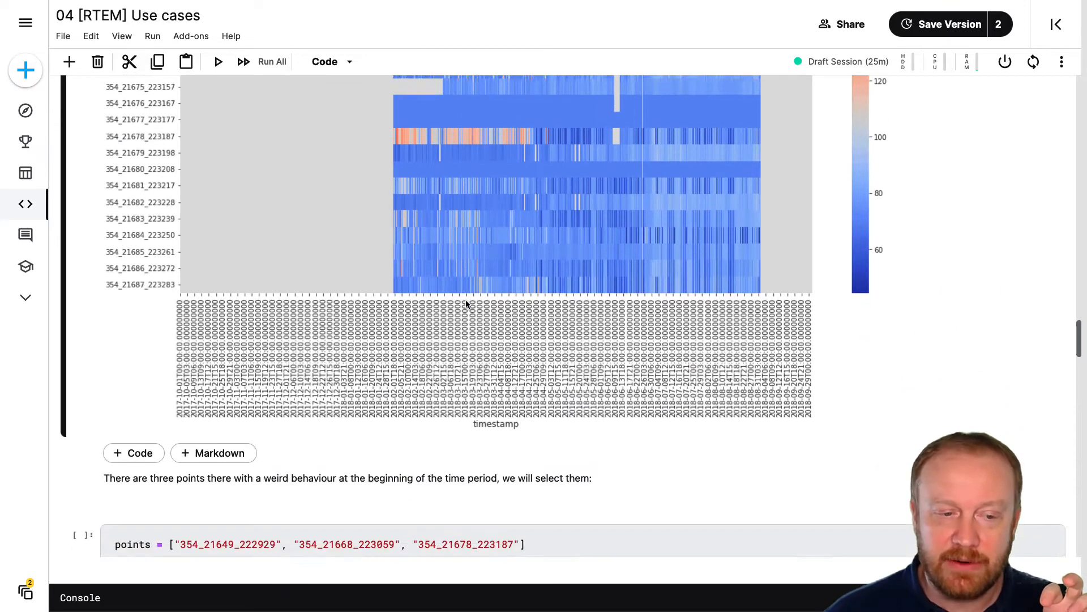
# Run the melt on timestamp, producing a 26,280-row, 3-column long table
pyautogui.scroll(-3)
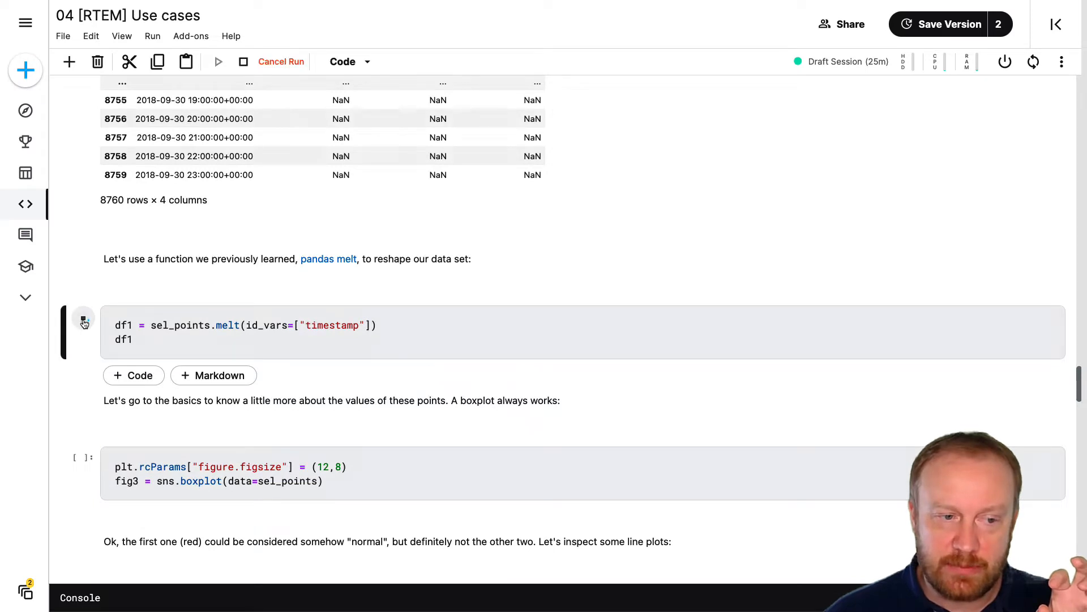
pyautogui.click(84, 323)
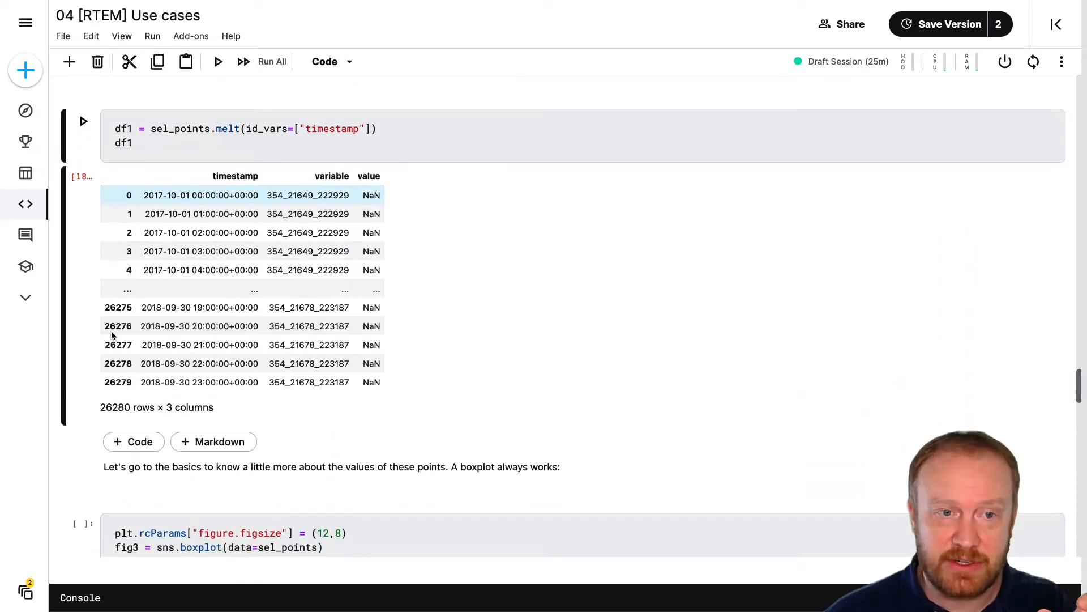
pyautogui.scroll(-3)
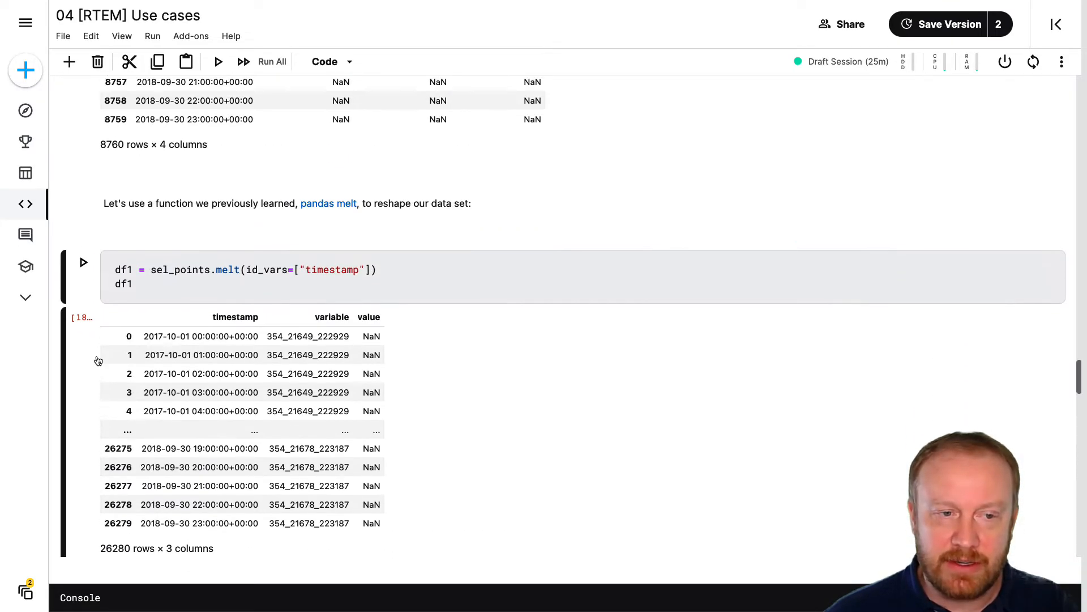
pyautogui.scroll(3)
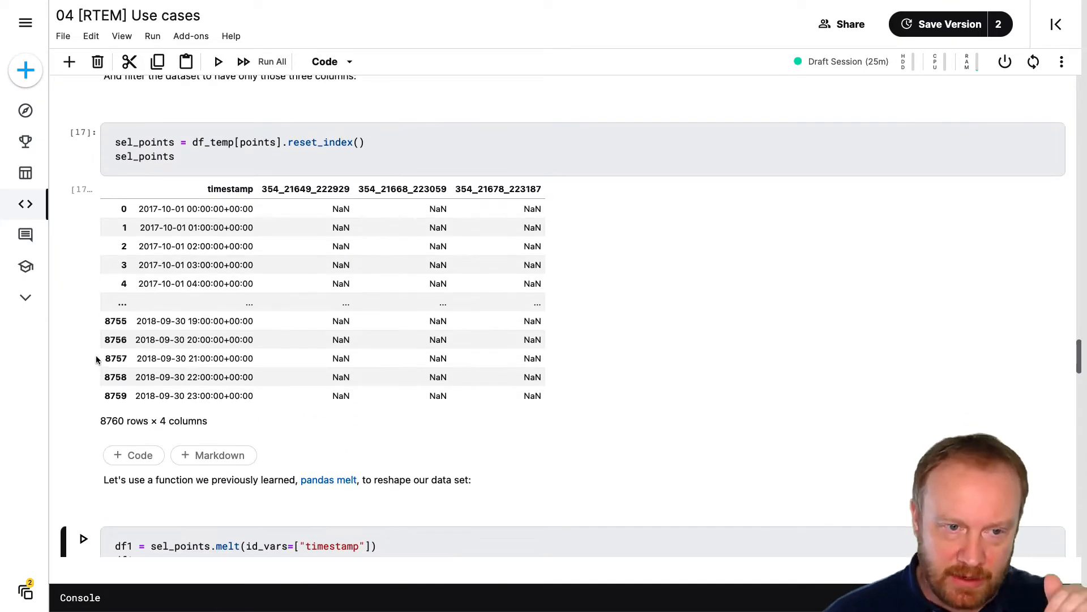
pyautogui.scroll(-3)
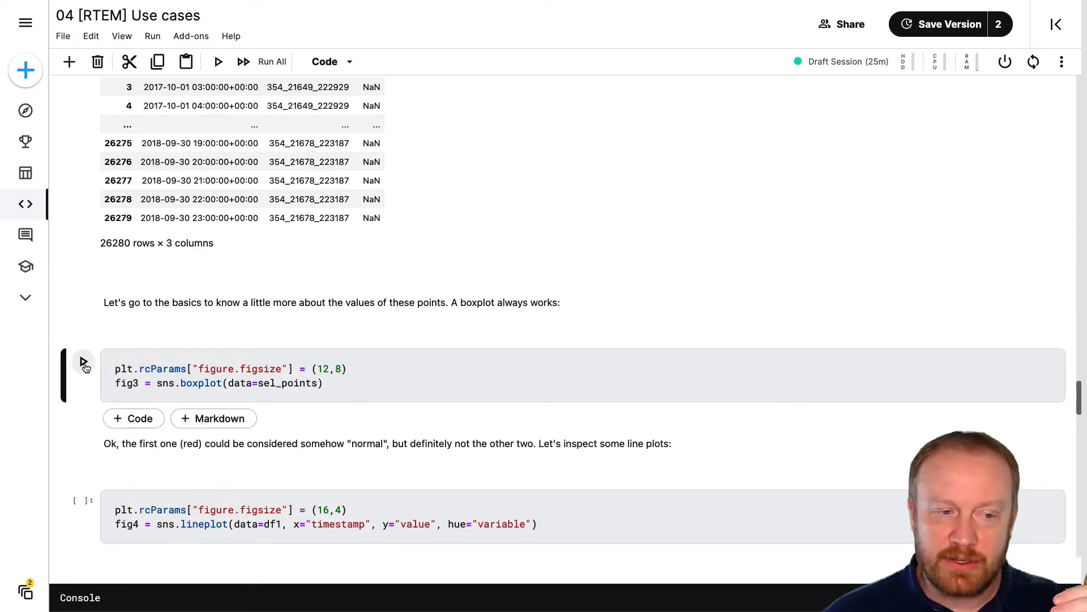
# Render sns.boxplot comparing the three selected points' discharge temperatures
pyautogui.click(84, 362)
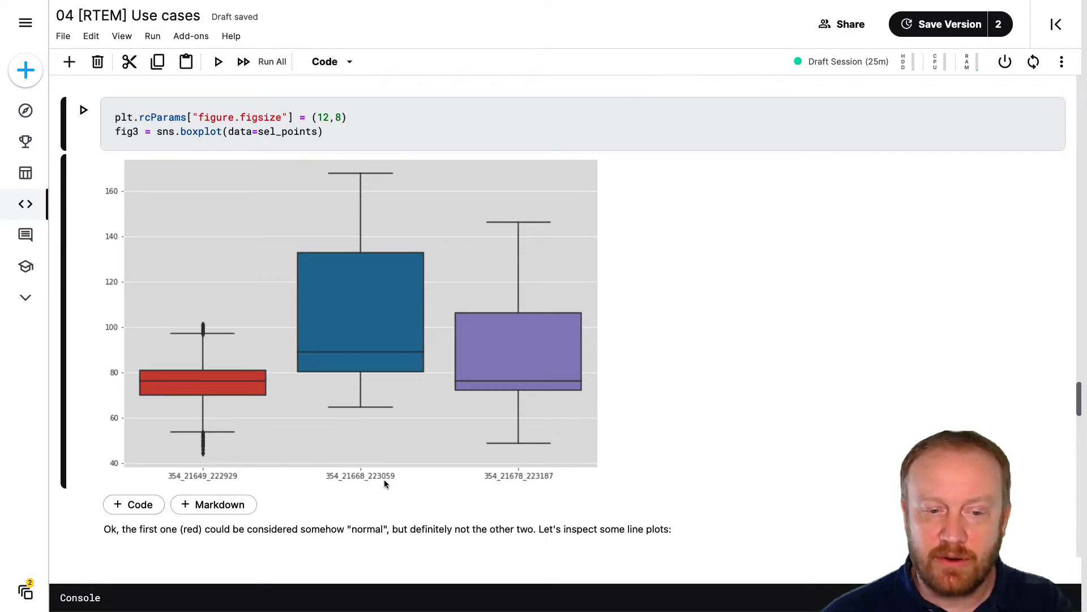
pyautogui.moveTo(359, 362)
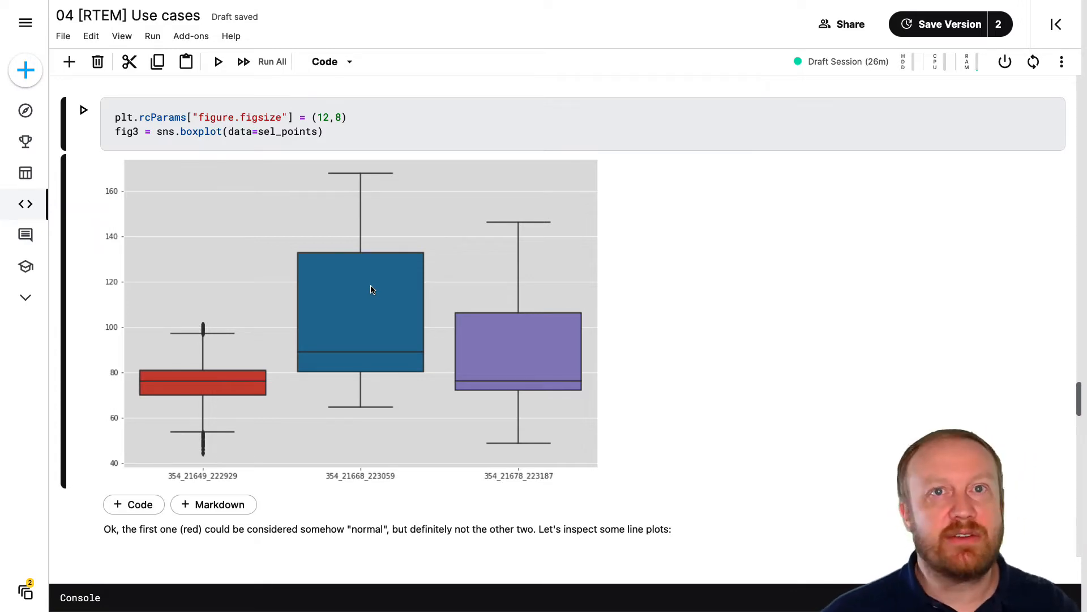
pyautogui.moveTo(364, 295)
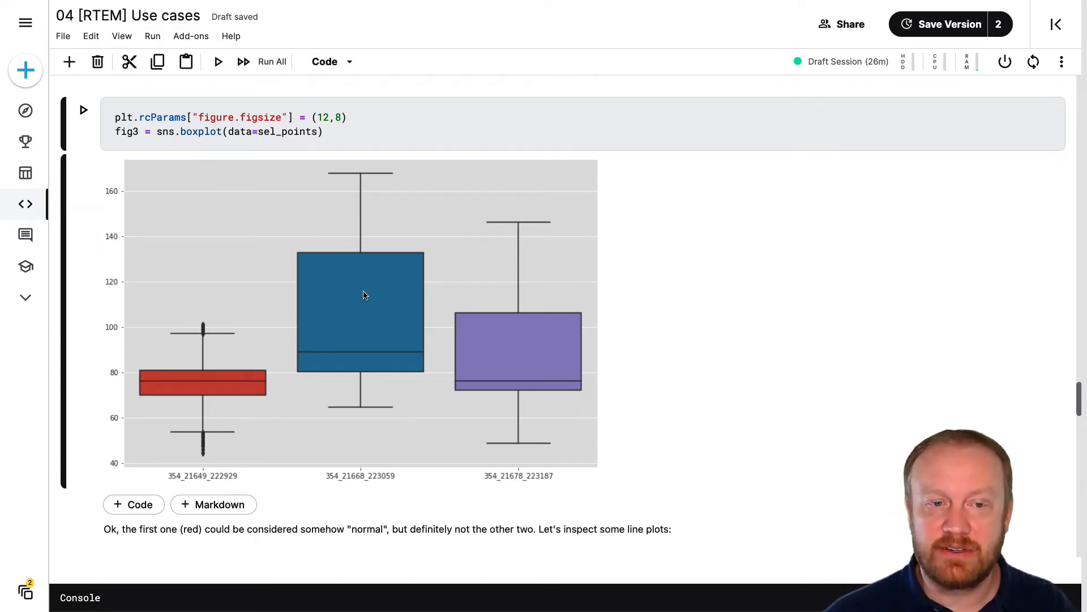
pyautogui.moveTo(364, 357)
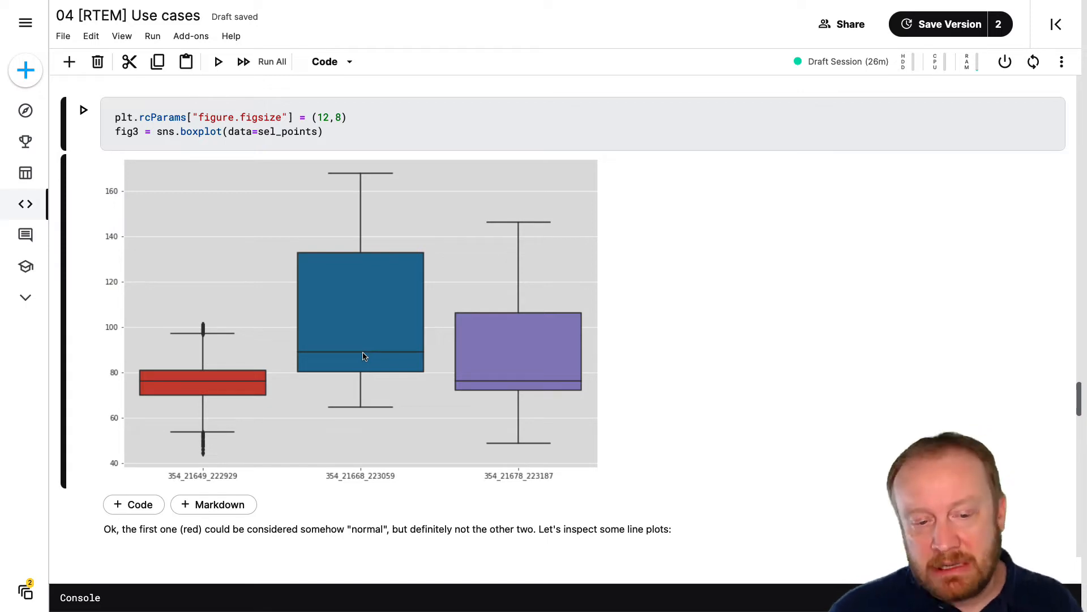
pyautogui.scroll(-3)
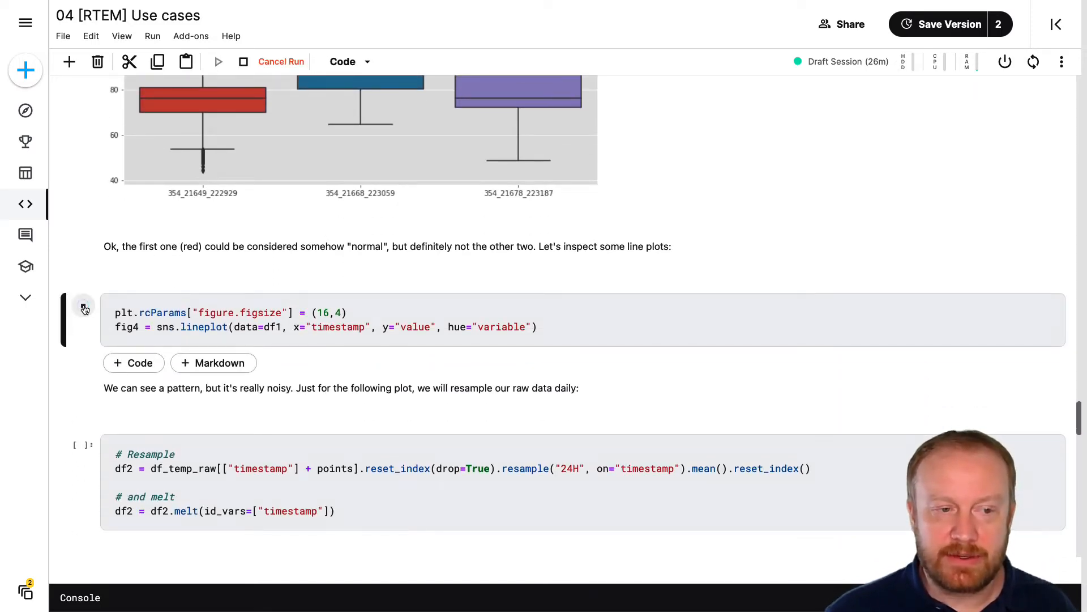
# Run the raw line plot, daily resample, daily line plot, and original_points_id cells
pyautogui.click(84, 305)
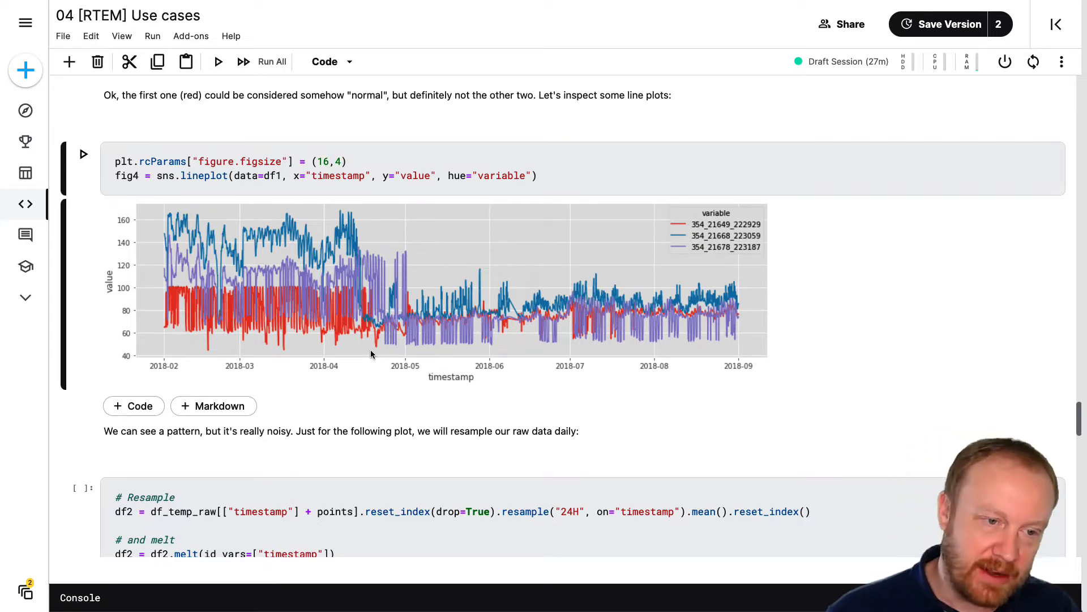
pyautogui.scroll(-3)
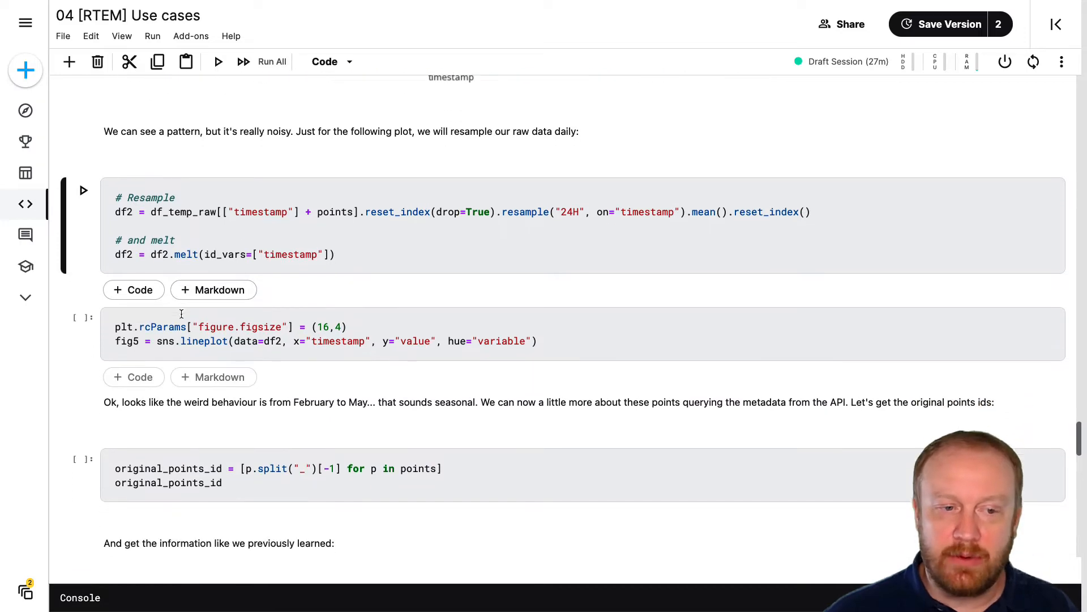
pyautogui.scroll(-3)
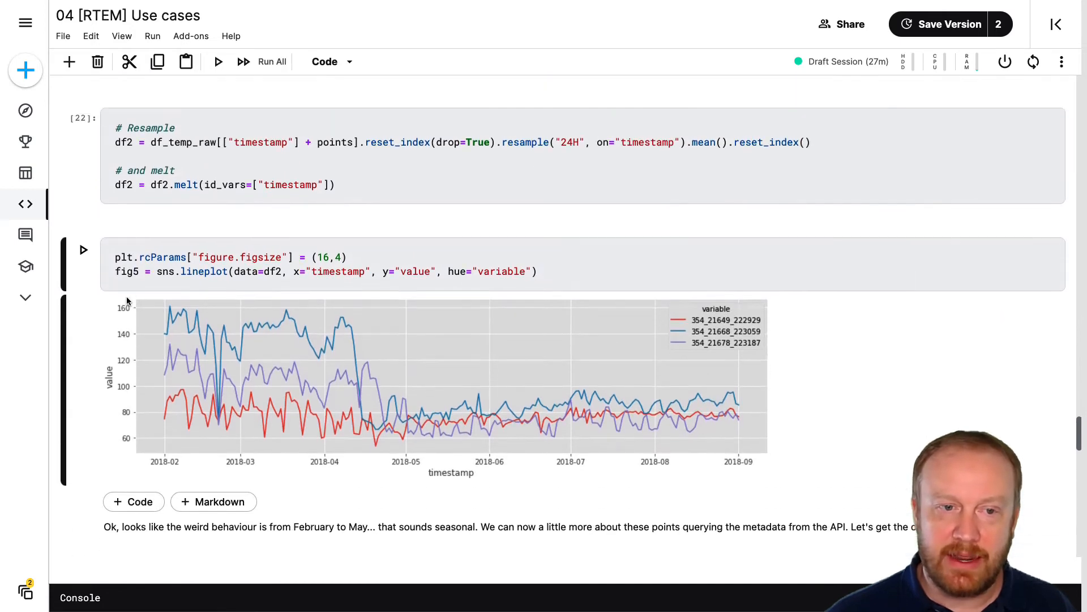
pyautogui.scroll(-3)
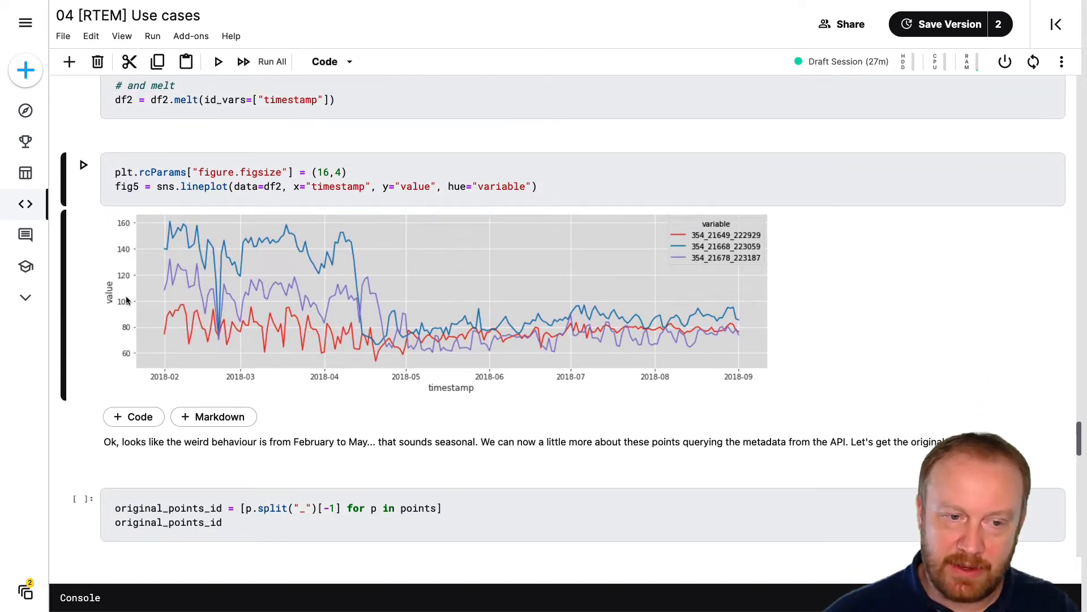
pyautogui.scroll(-3)
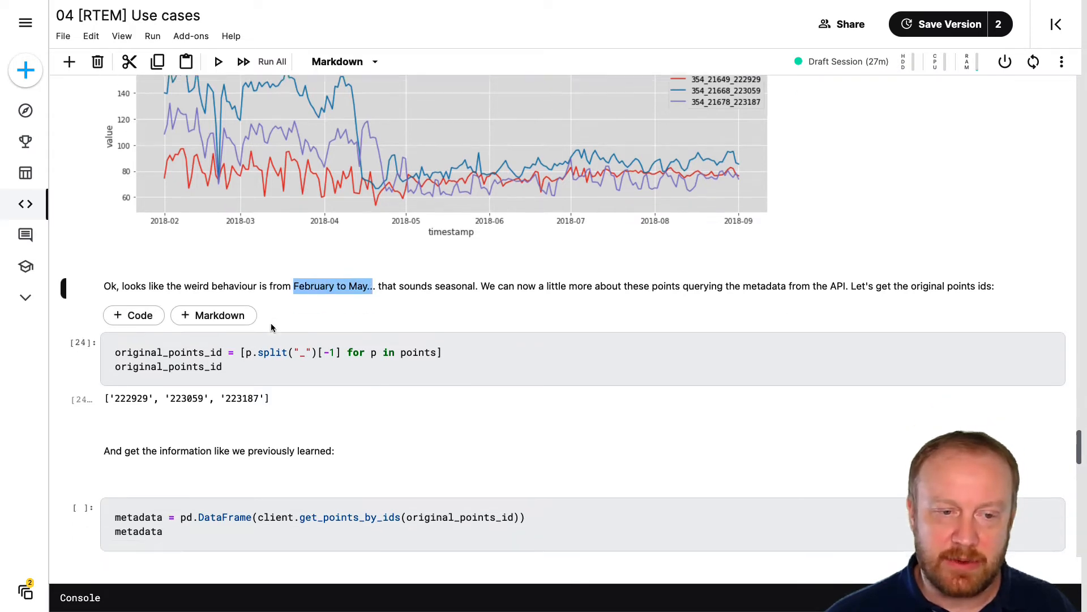
pyautogui.scroll(-3)
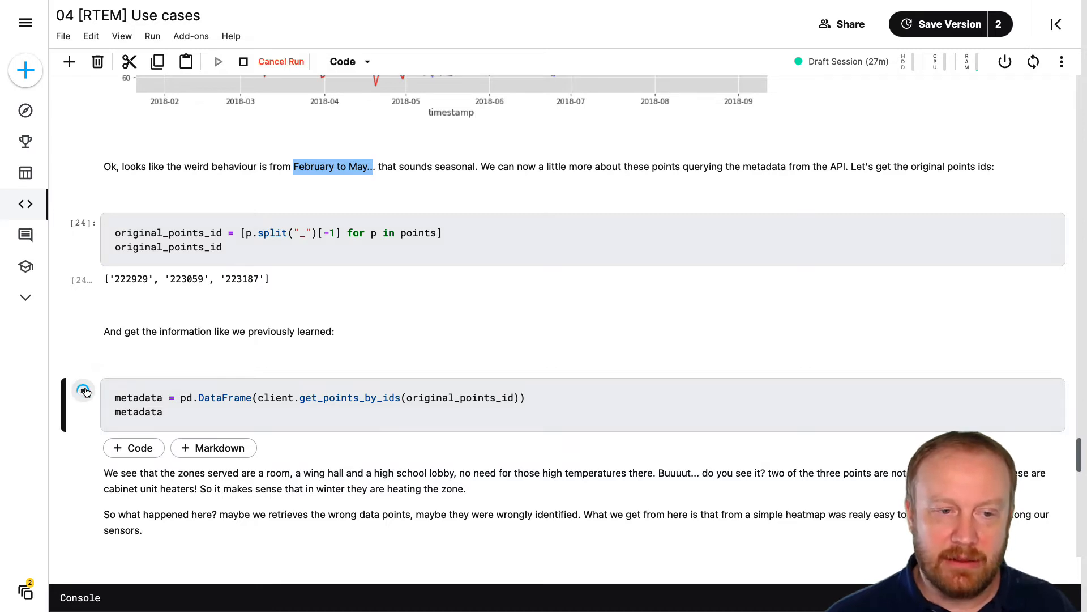
# Run get_points_by_ids for the three original points and review their description column
pyautogui.click(83, 390)
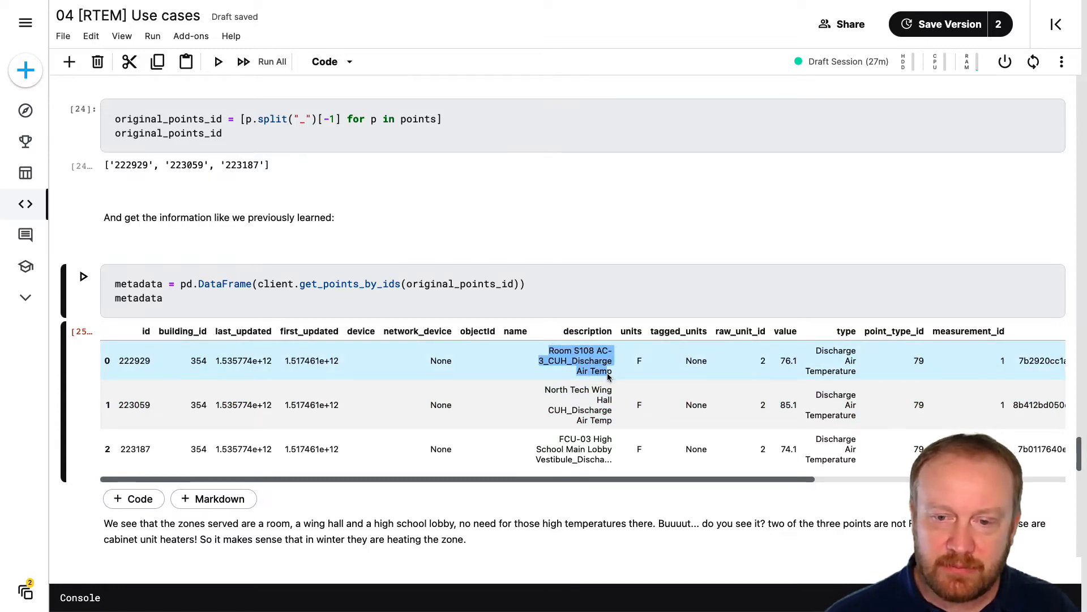
pyautogui.moveTo(542, 393)
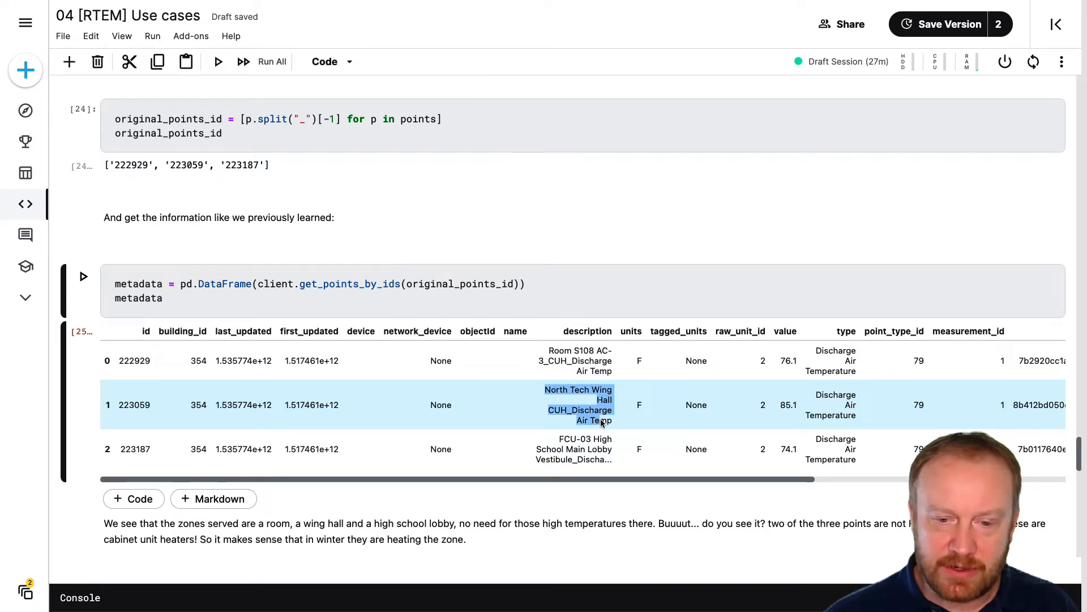
pyautogui.scroll(-3)
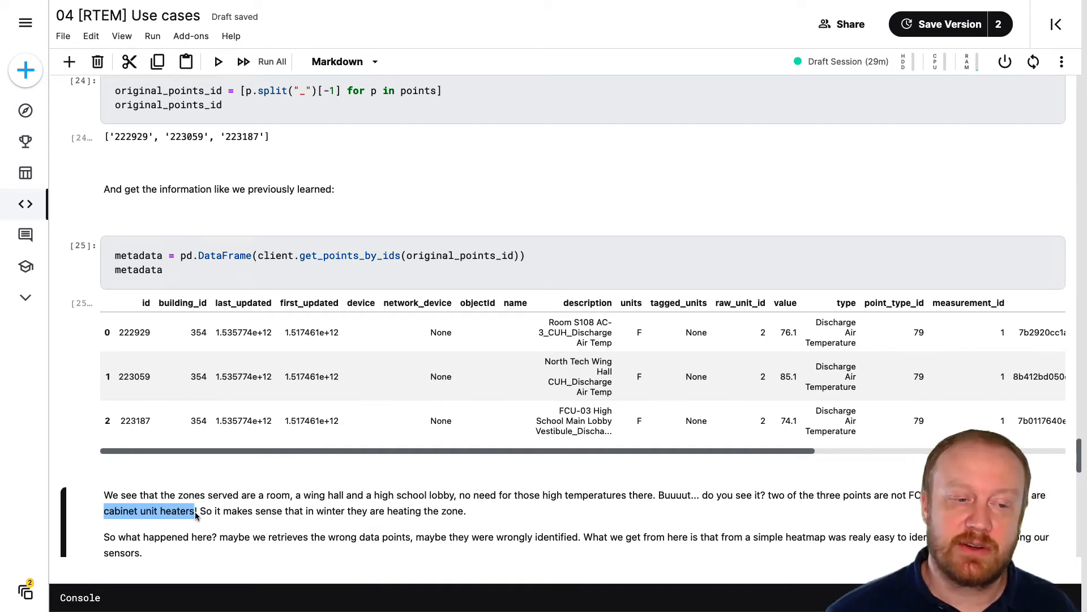
# Scroll through Multivariate exploration to the equipment table for fan coil units 17071 and 17080
pyautogui.scroll(-3)
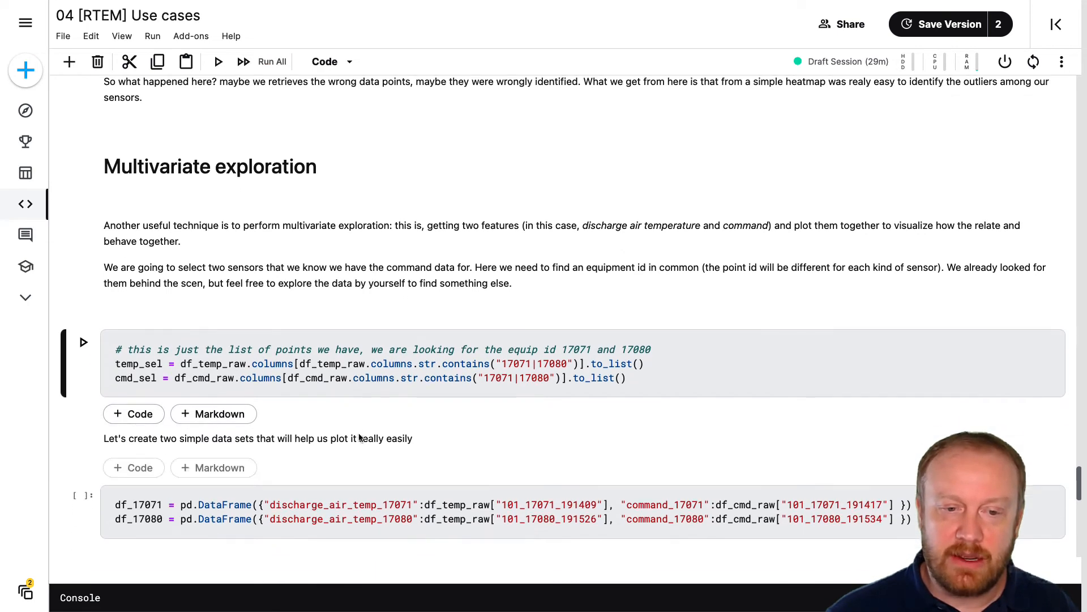
pyautogui.scroll(-3)
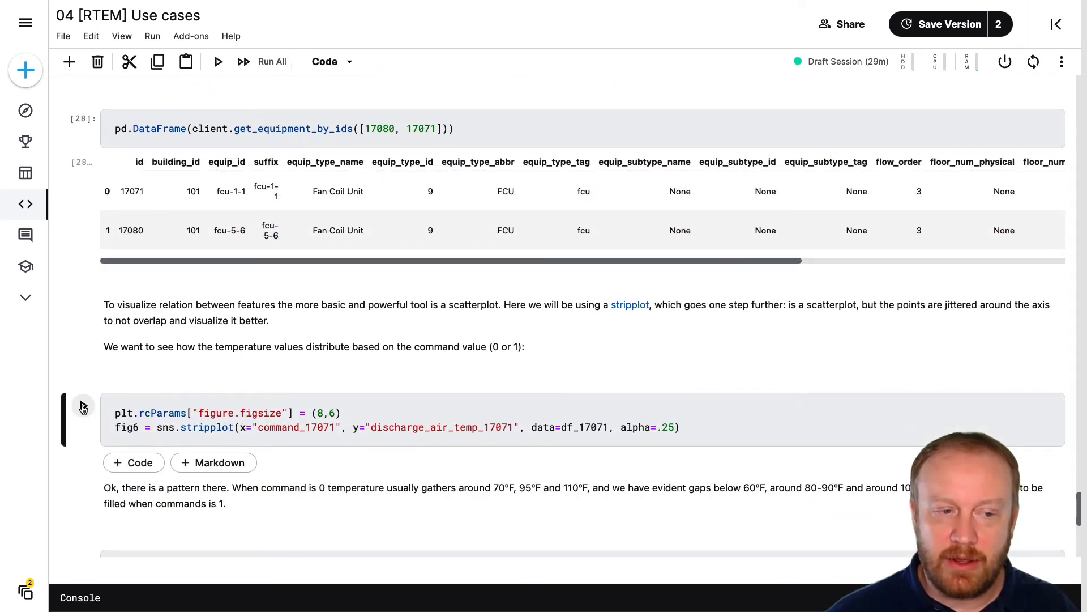
# Draw unit 17071's temperature-versus-command strip plot and scroll to 17080's cell
pyautogui.click(83, 408)
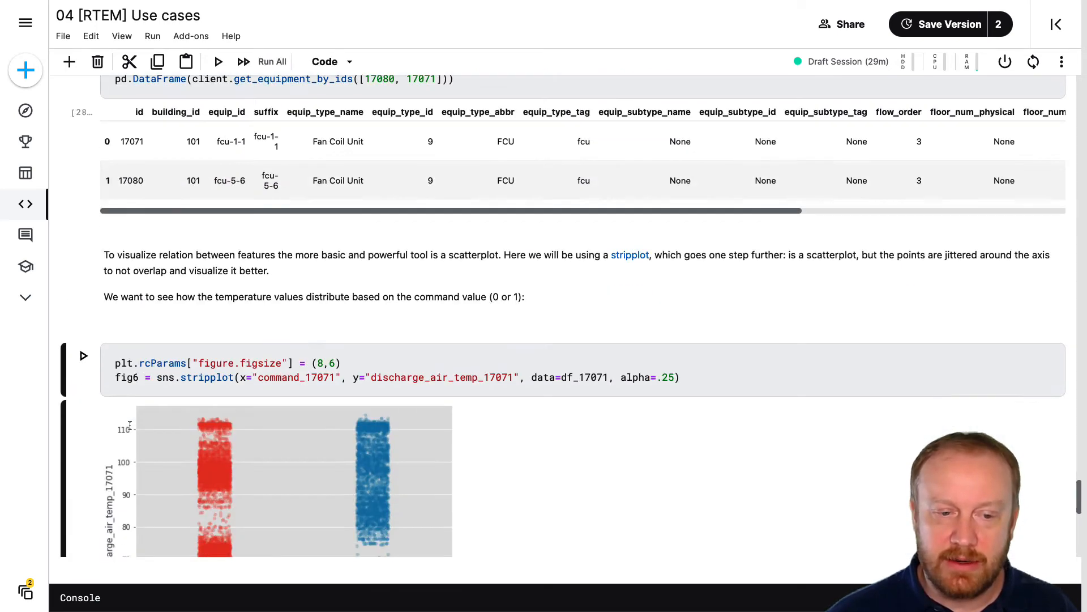
pyautogui.scroll(-3)
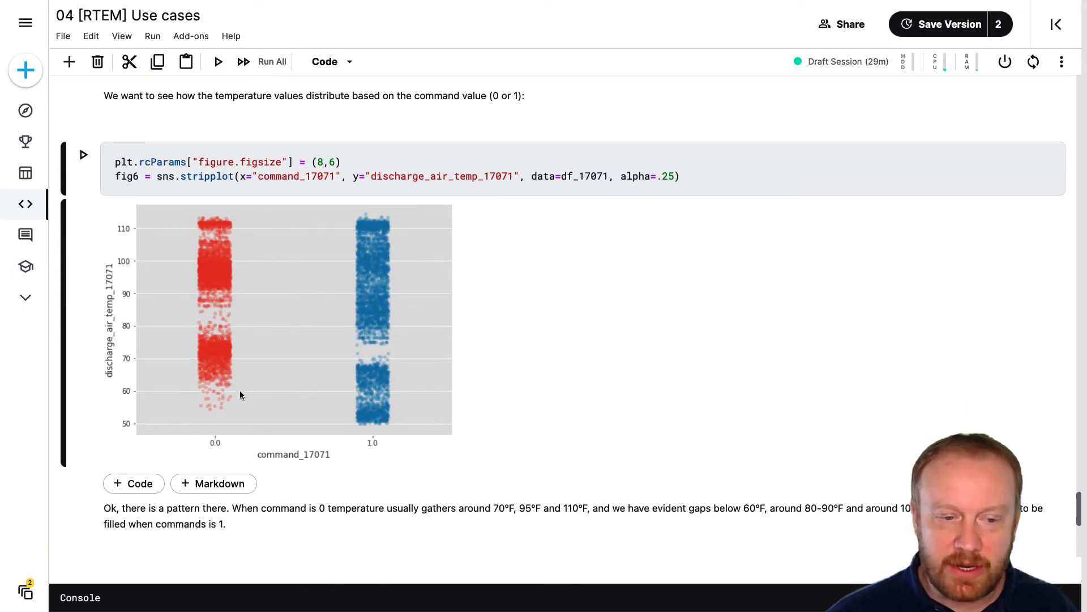
pyautogui.moveTo(216, 290)
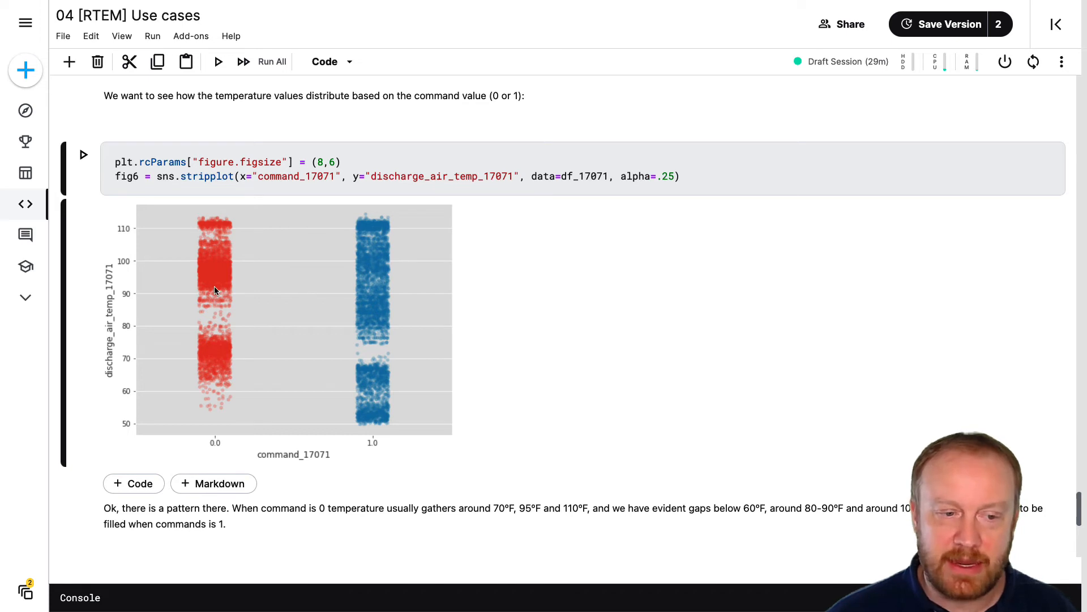
pyautogui.moveTo(208, 295)
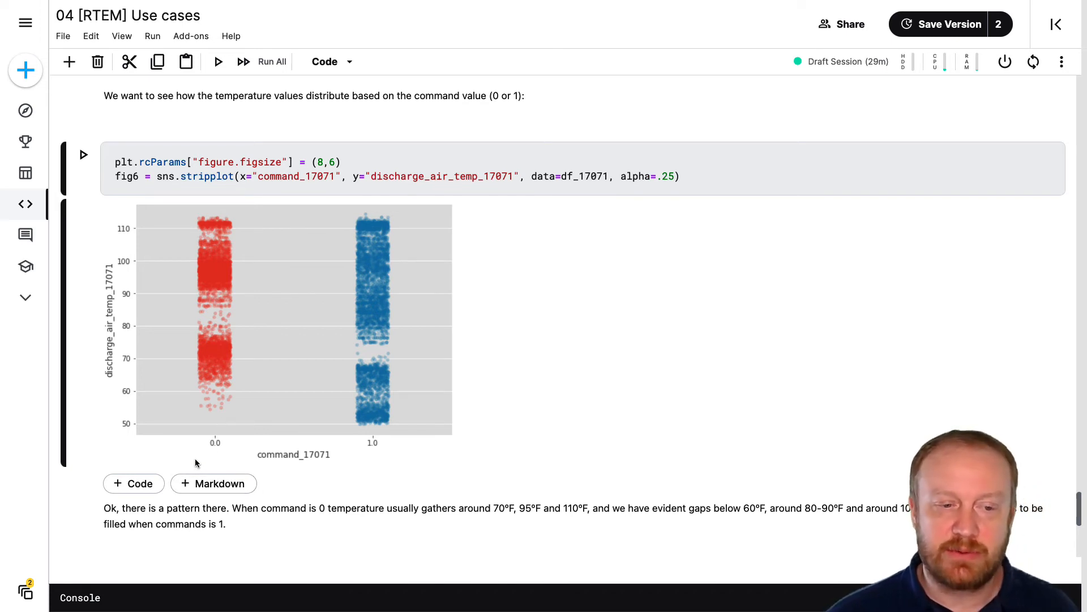
pyautogui.moveTo(275, 445)
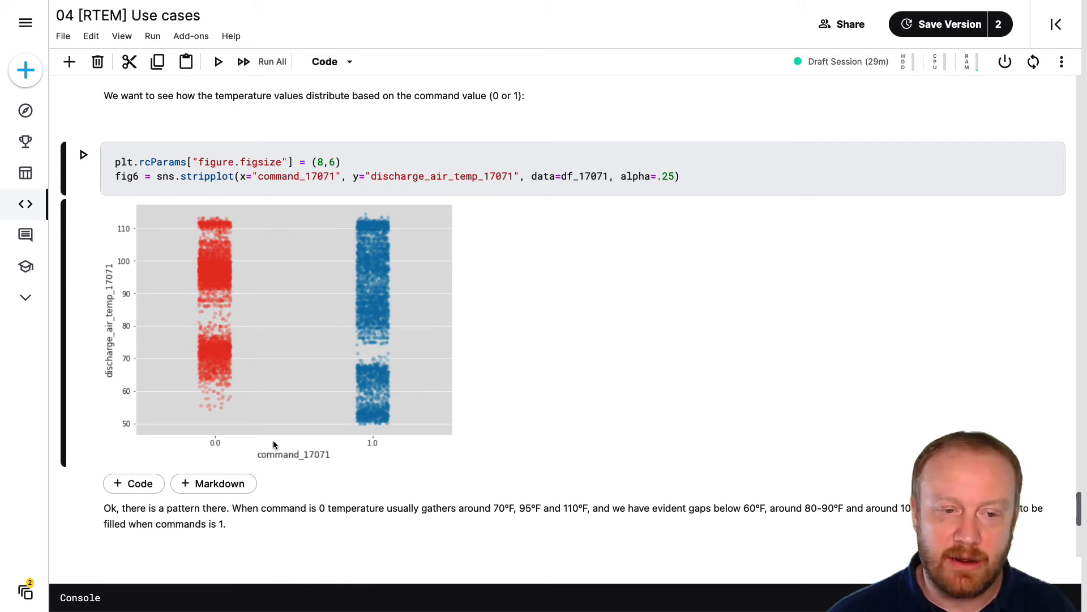
pyautogui.moveTo(377, 448)
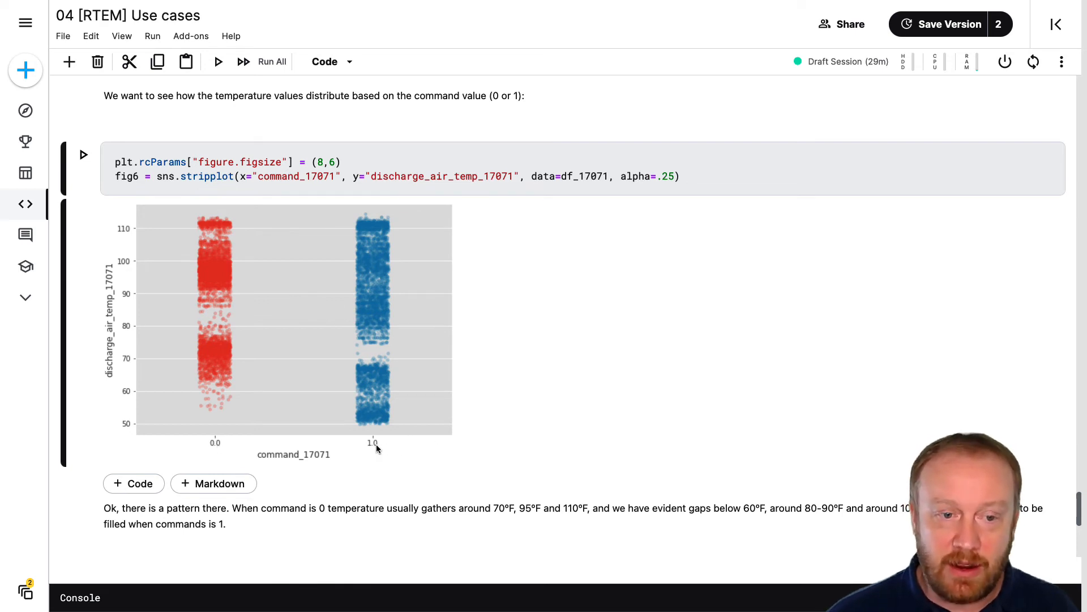
pyautogui.moveTo(383, 395)
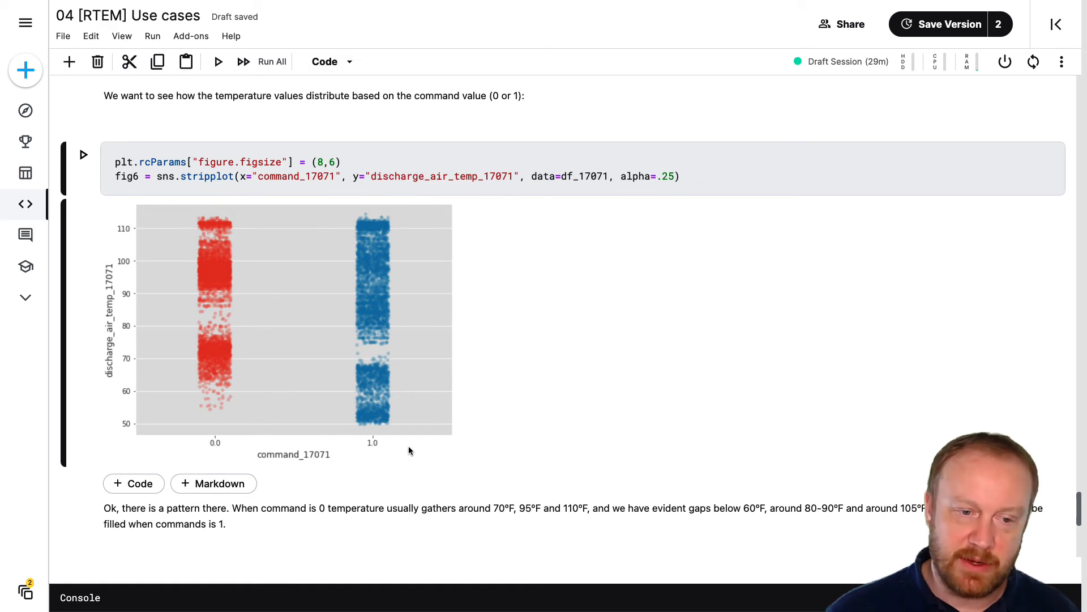
pyautogui.moveTo(376, 450)
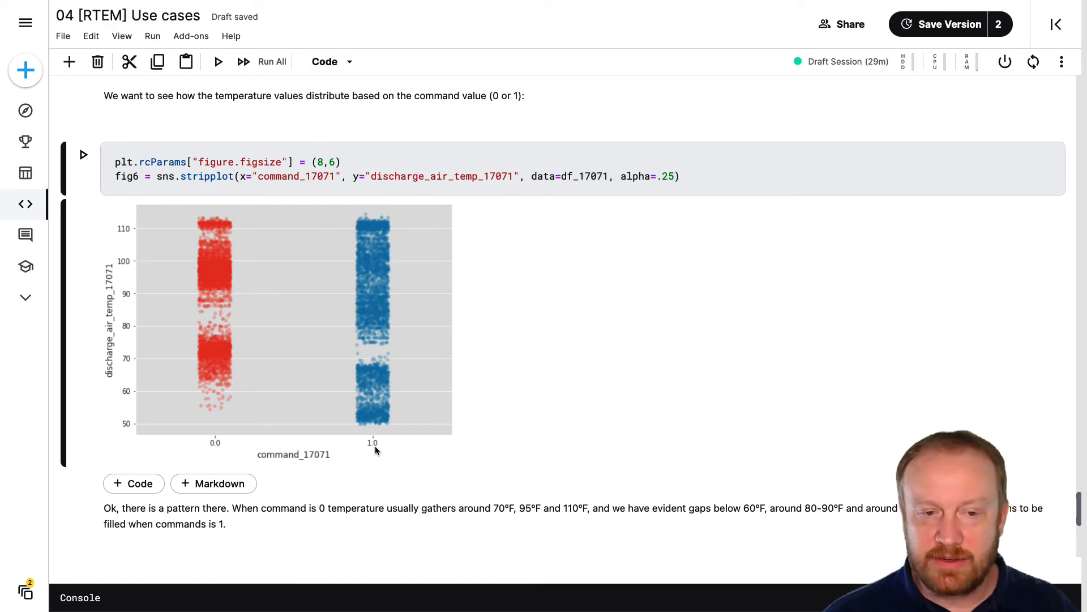
pyautogui.moveTo(212, 330)
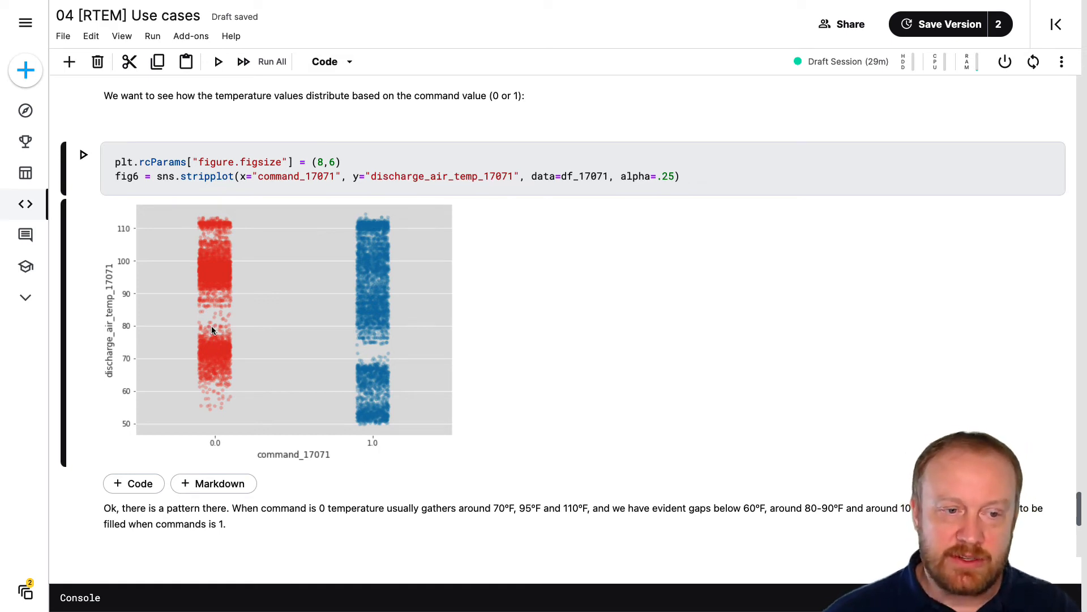
pyautogui.moveTo(381, 382)
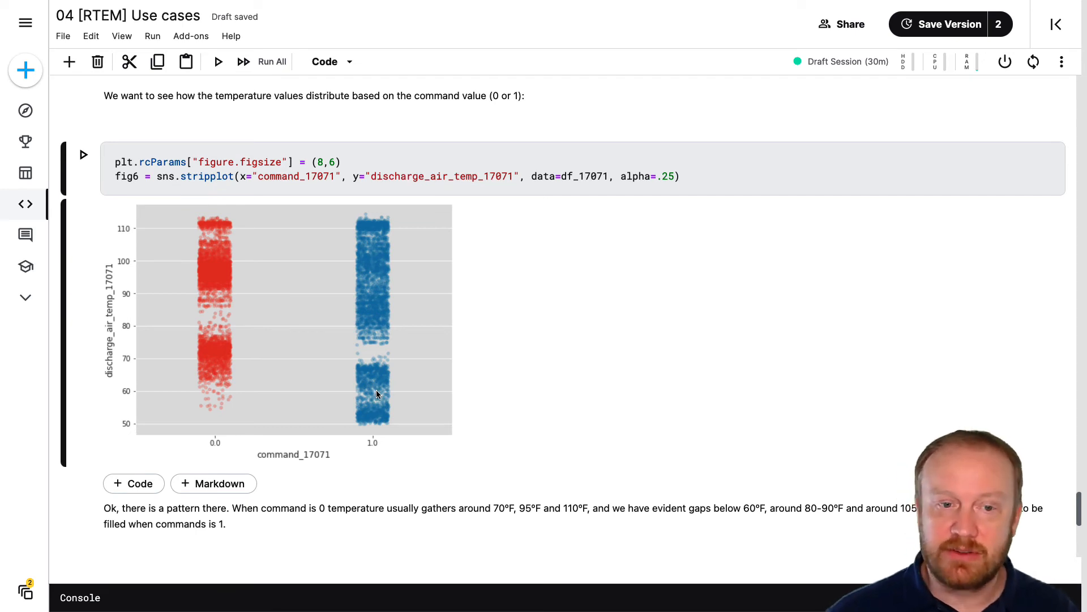
pyautogui.moveTo(222, 407)
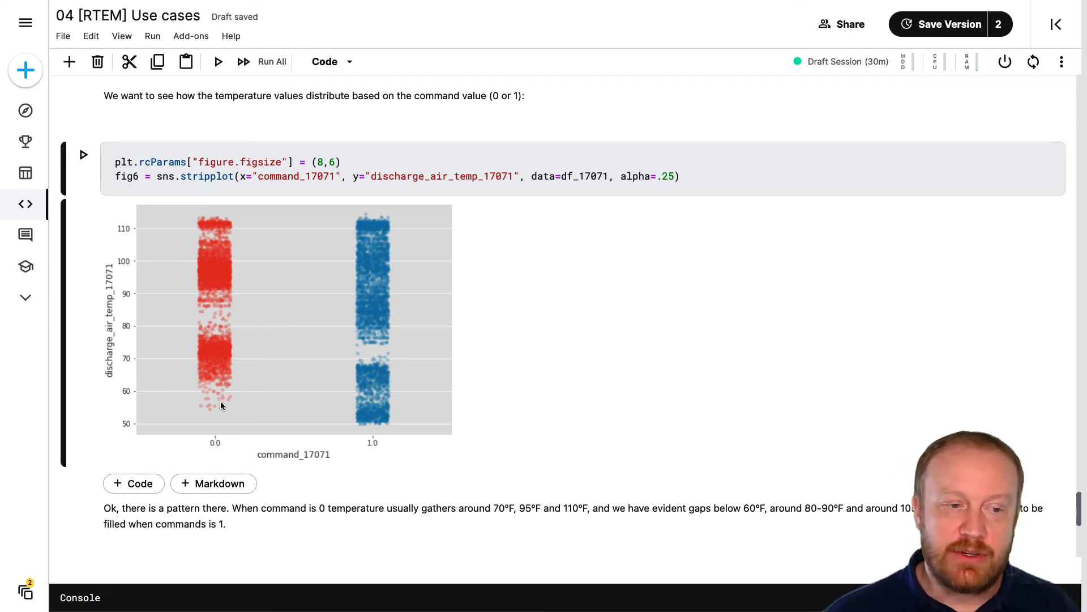
pyautogui.moveTo(206, 394)
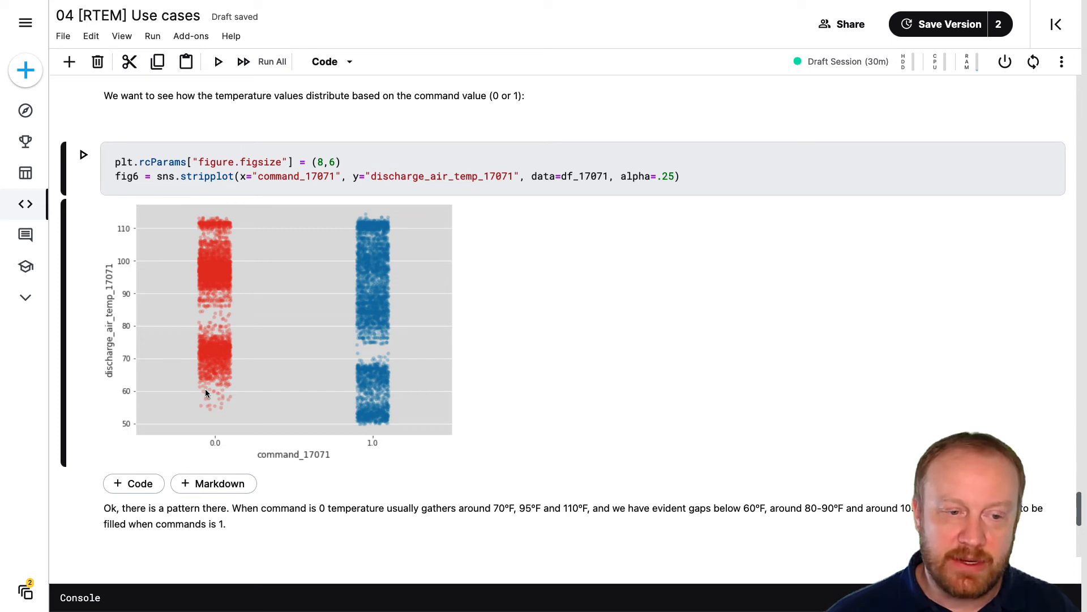
pyautogui.moveTo(216, 405)
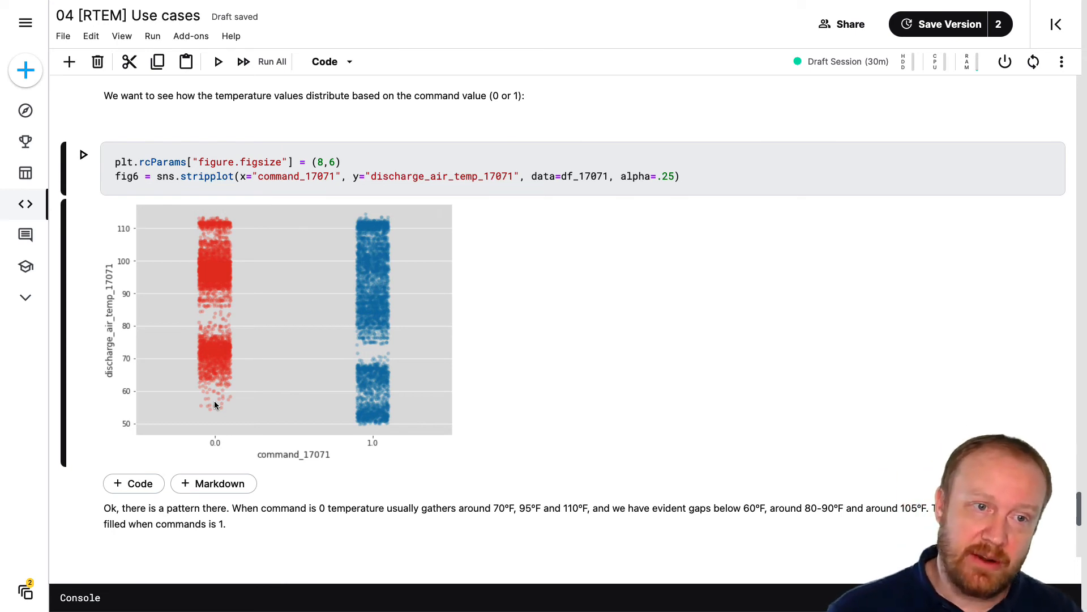
pyautogui.moveTo(253, 393)
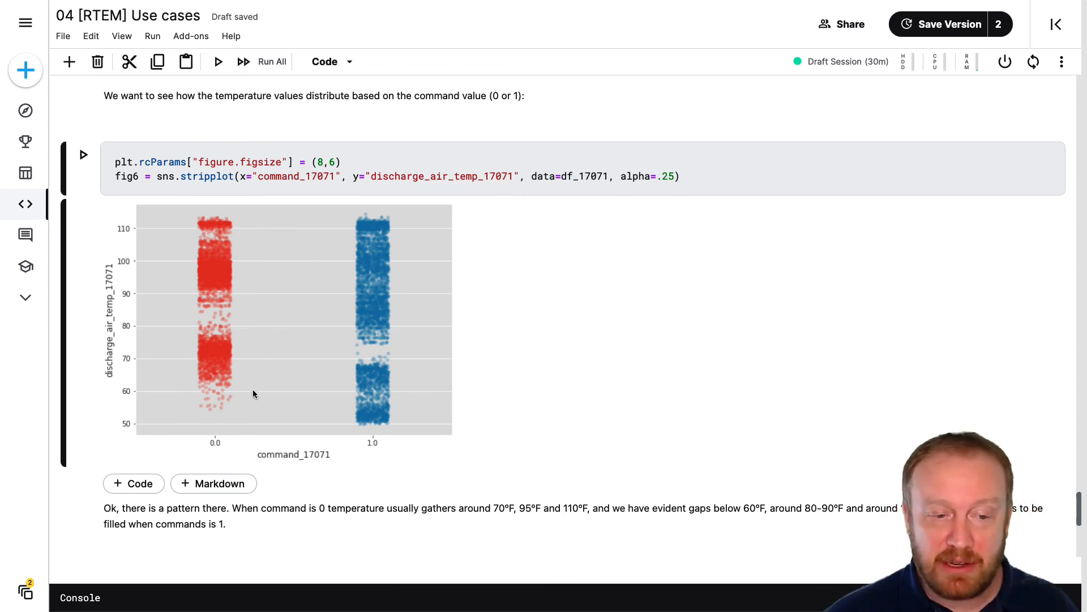
pyautogui.scroll(-3)
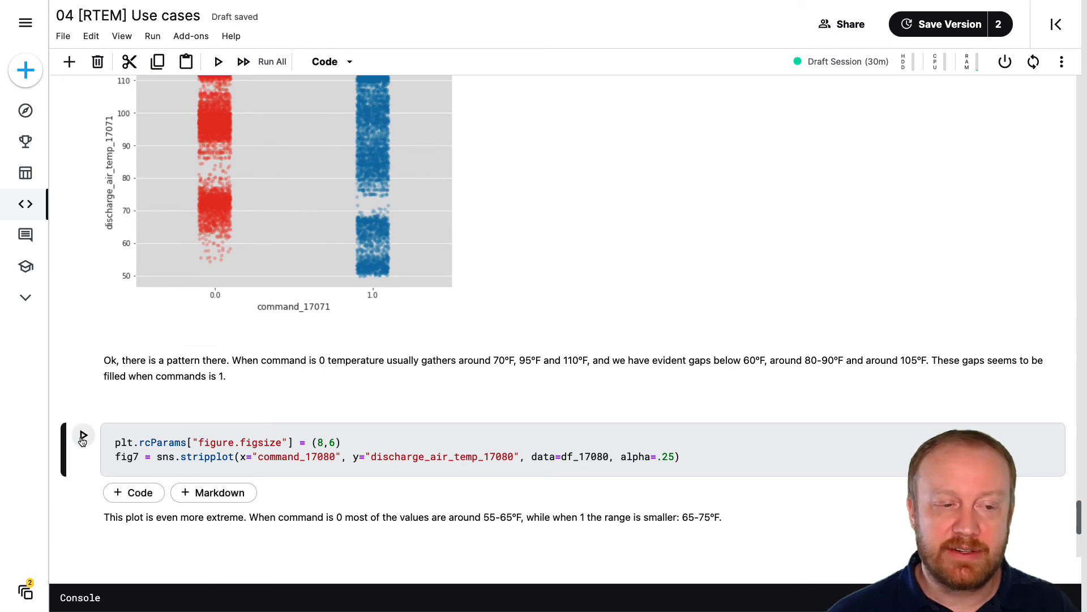
# Run the fig7 strip plot for 17080 and highlight '70°F, 95°F and 110°F' in the note
pyautogui.click(82, 450)
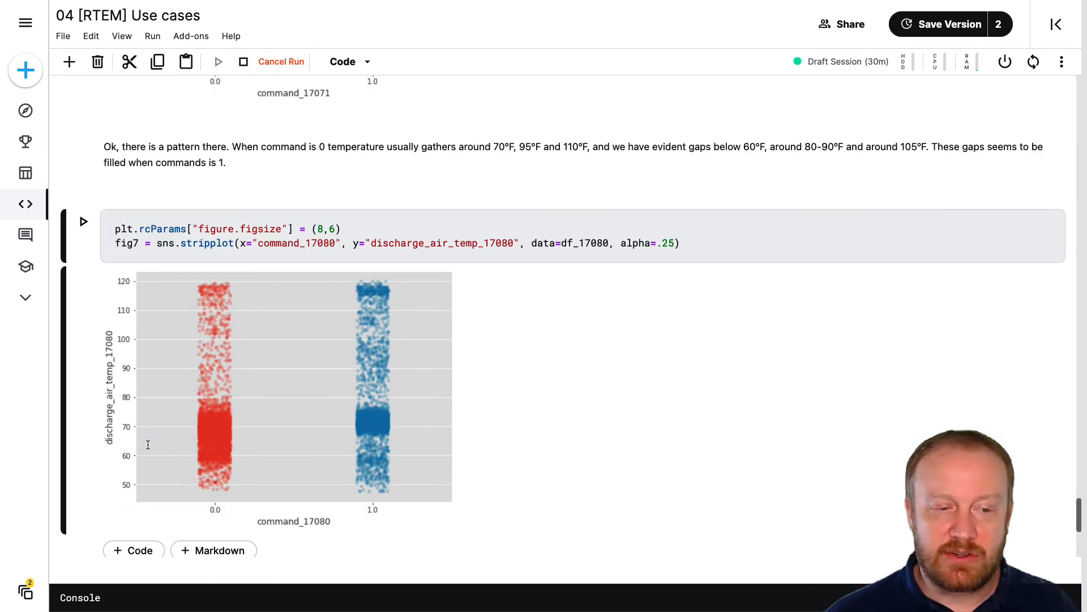
pyautogui.scroll(-3)
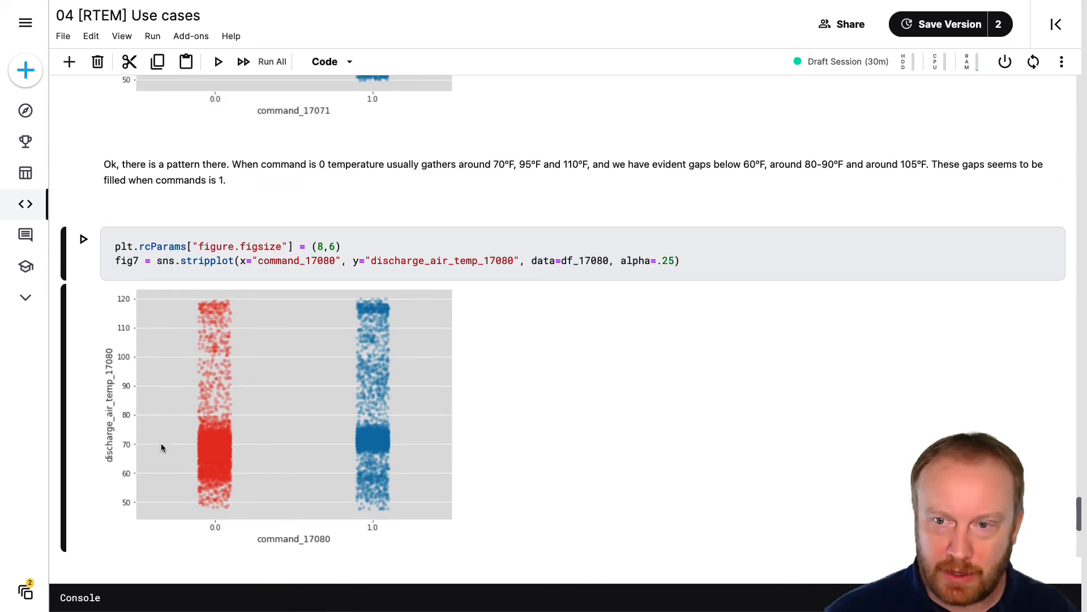
pyautogui.moveTo(371, 396)
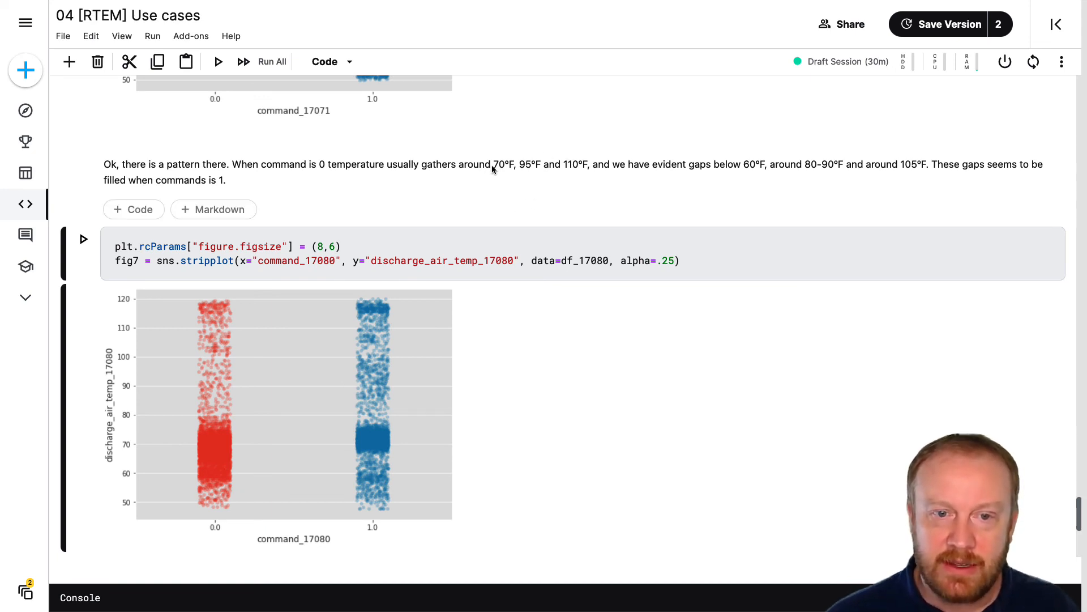
pyautogui.moveTo(491, 164); pyautogui.dragTo(587, 165)
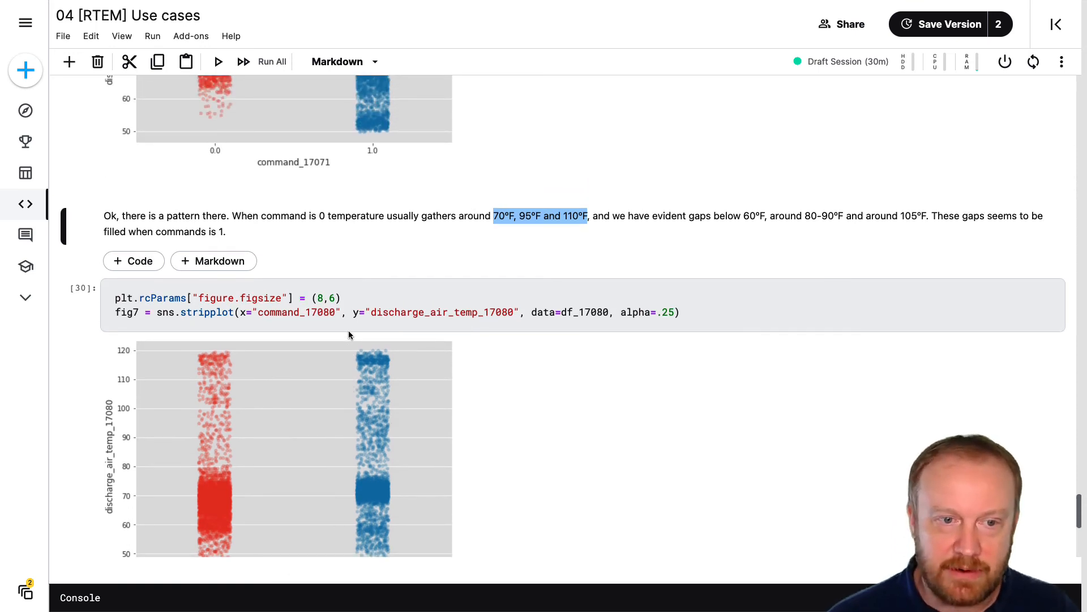
pyautogui.scroll(-3)
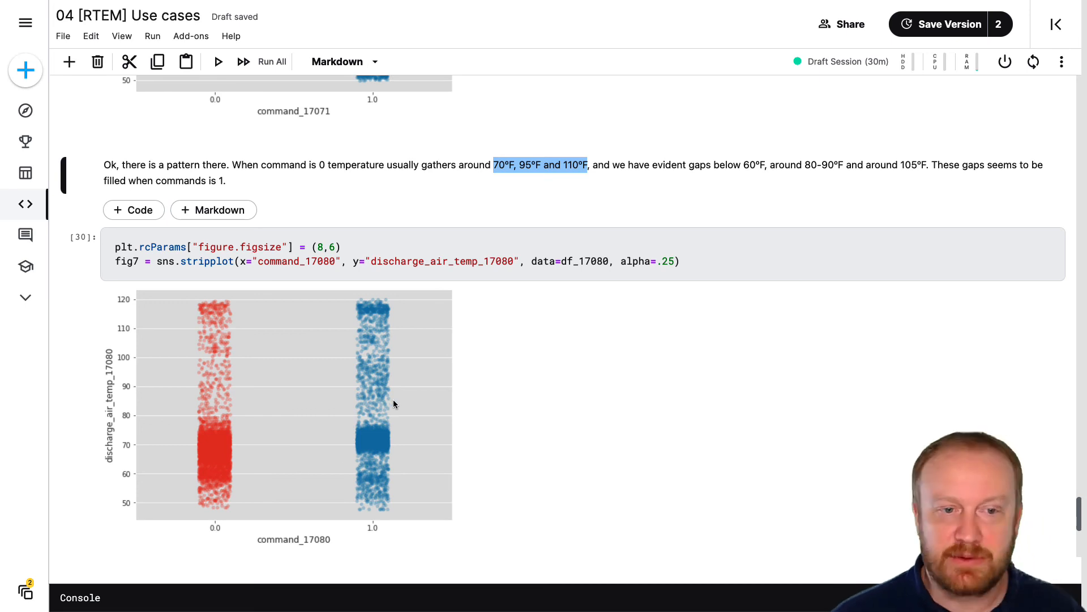
pyautogui.scroll(-3)
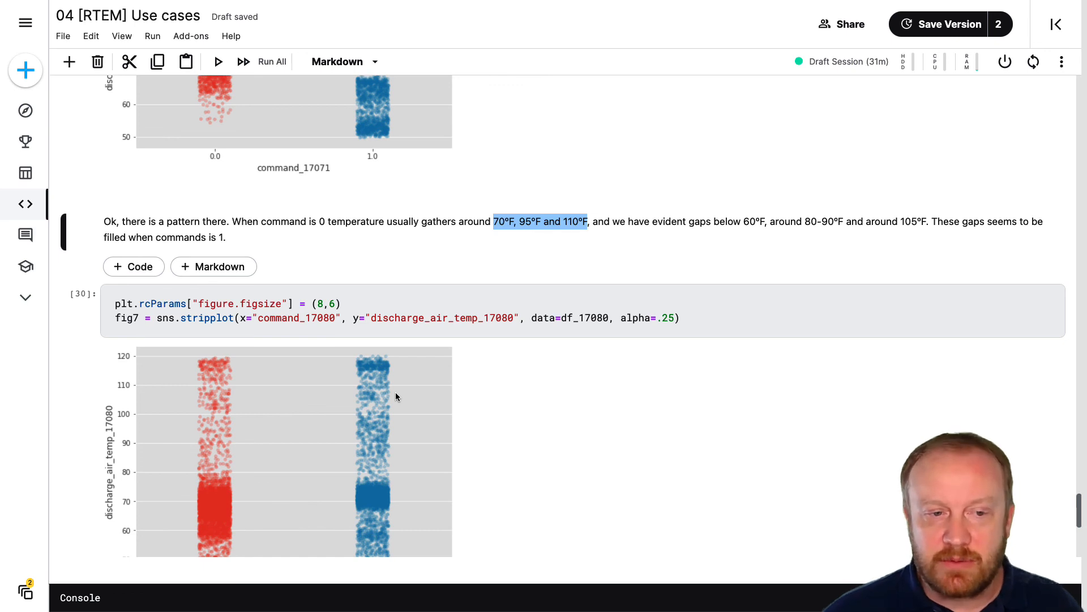
# Scroll past unit 17080's plot and note to the Other Analysis Ideas section
pyautogui.scroll(-3)
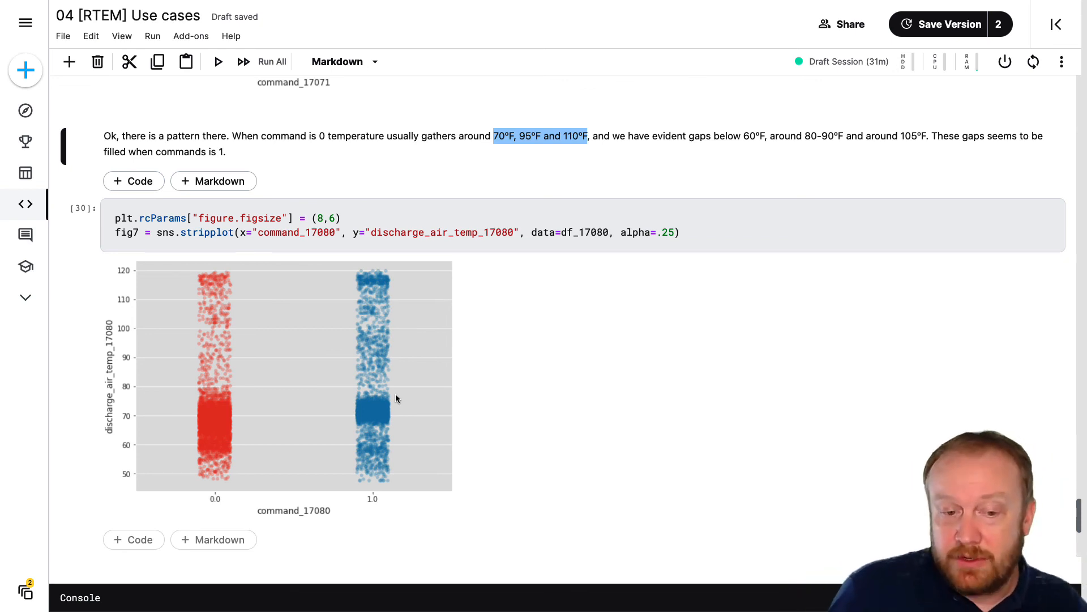
pyautogui.moveTo(417, 407)
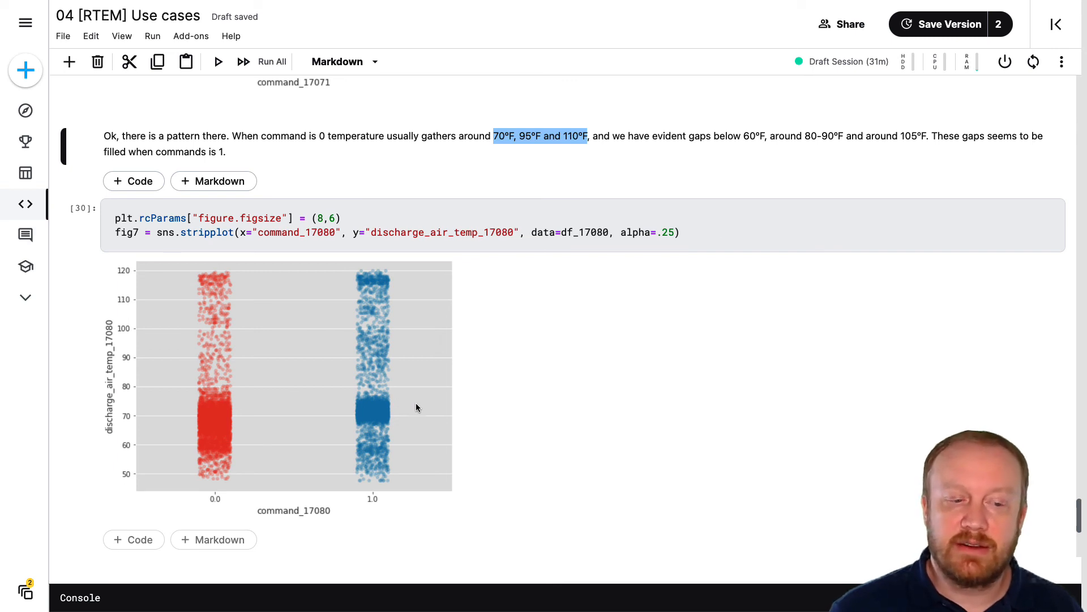
pyautogui.scroll(-3)
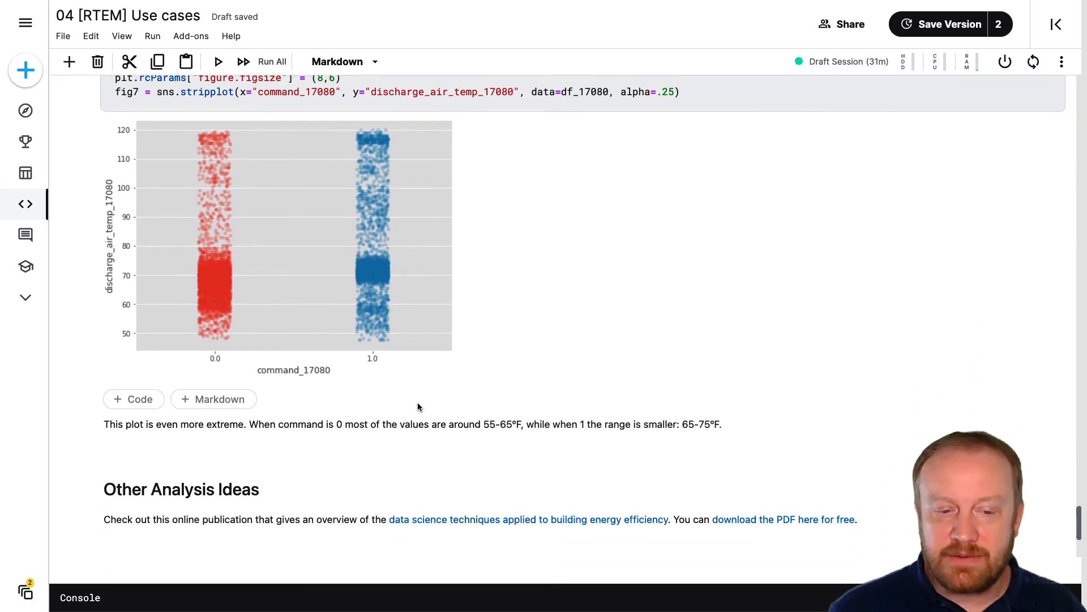
pyautogui.scroll(-3)
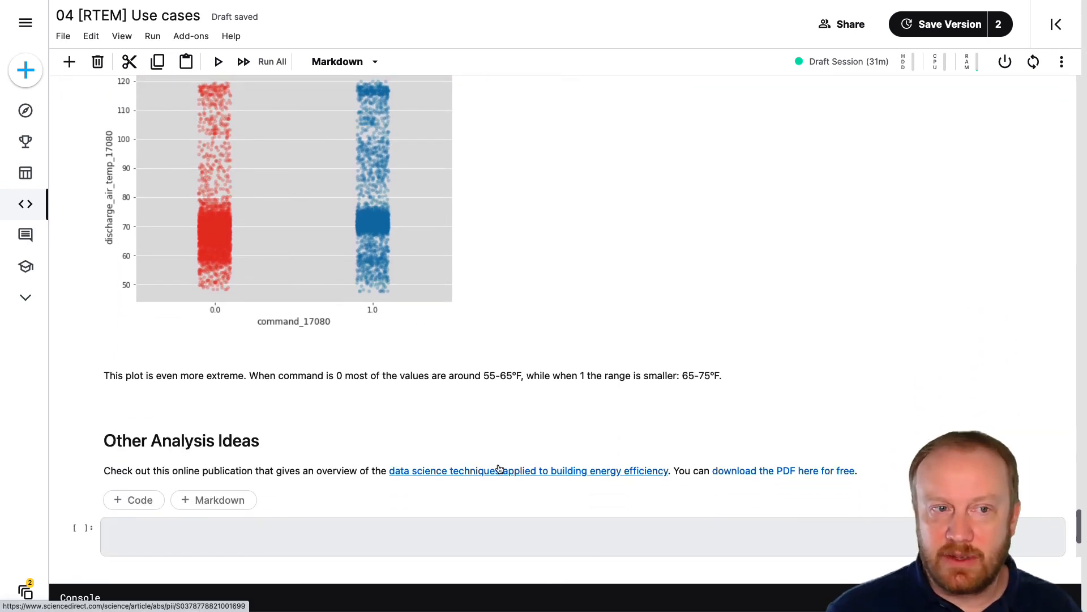